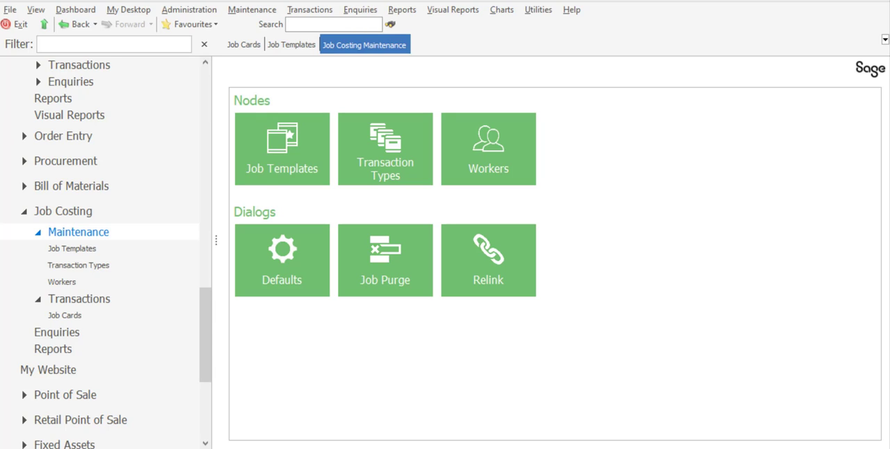
Step: Open the Job Templates list from the Job Costing Maintenance tiles
left_click(282, 149)
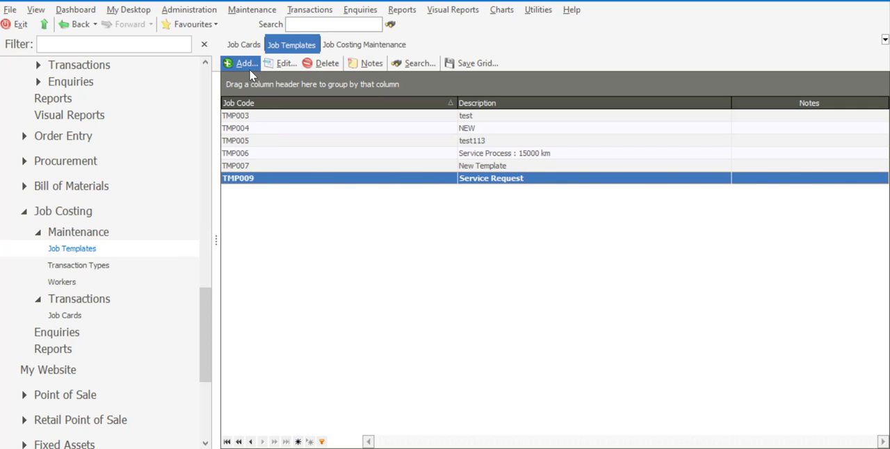
Step: Add job template TMP010 described as 'Machine Service Interval'
left_click(241, 63)
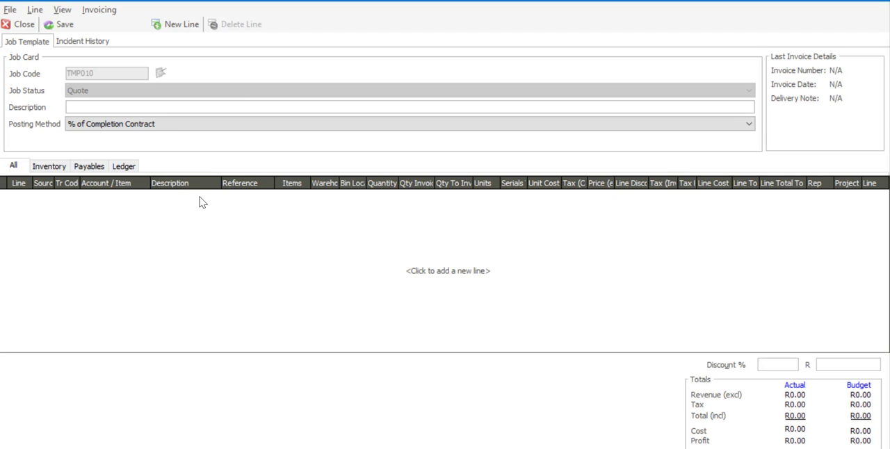
type("Machine")
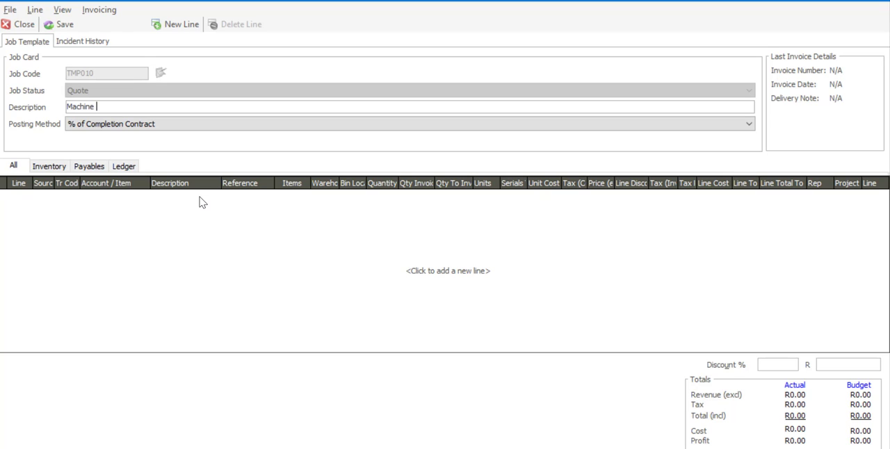
type("Service Interval")
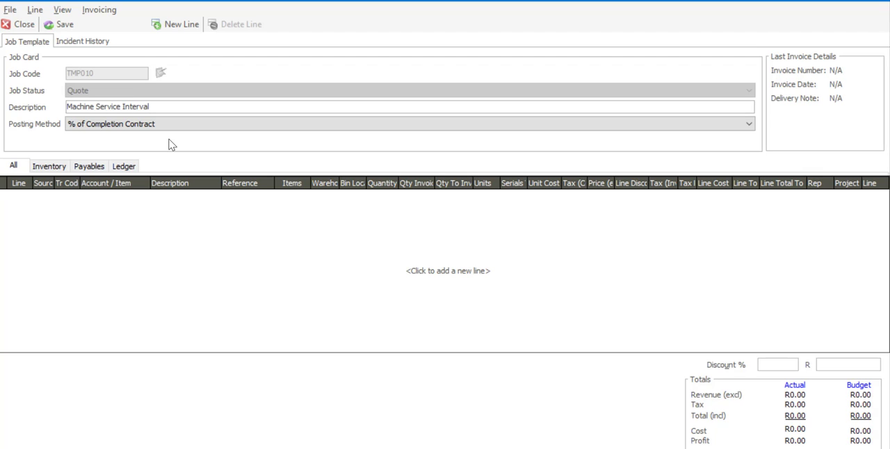
left_click(148, 107)
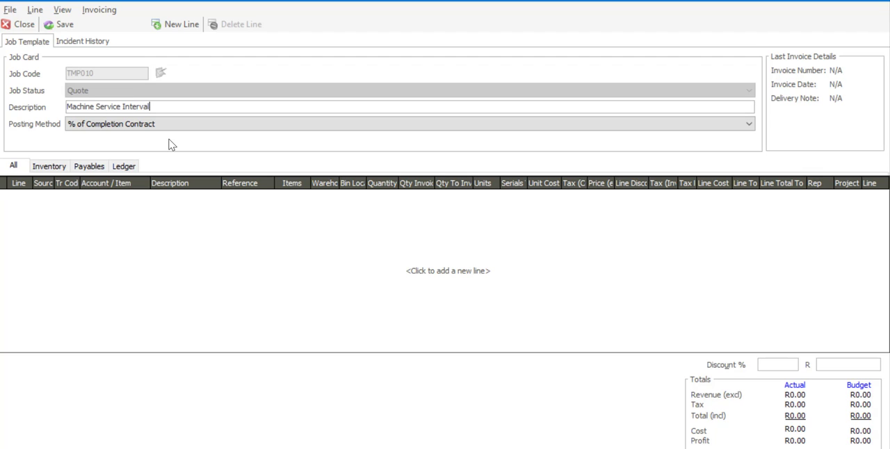
mouse_move(177, 24)
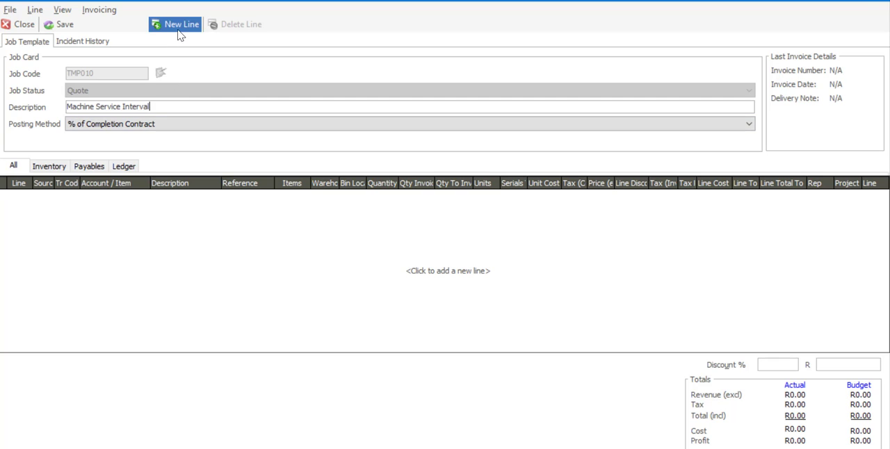
Step: Add template lines for Cucumber Slices QR (REF1) and Cherry Tomato Pod (REF2)
left_click(175, 24)
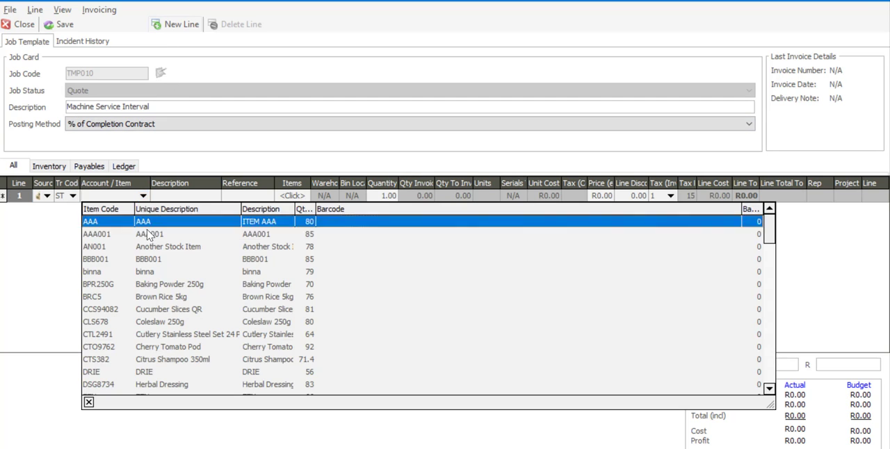
left_click(169, 308)
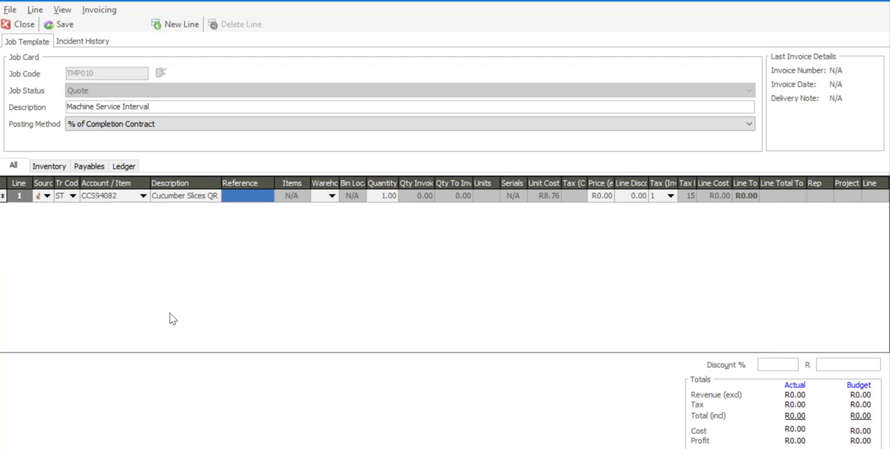
type("REF1")
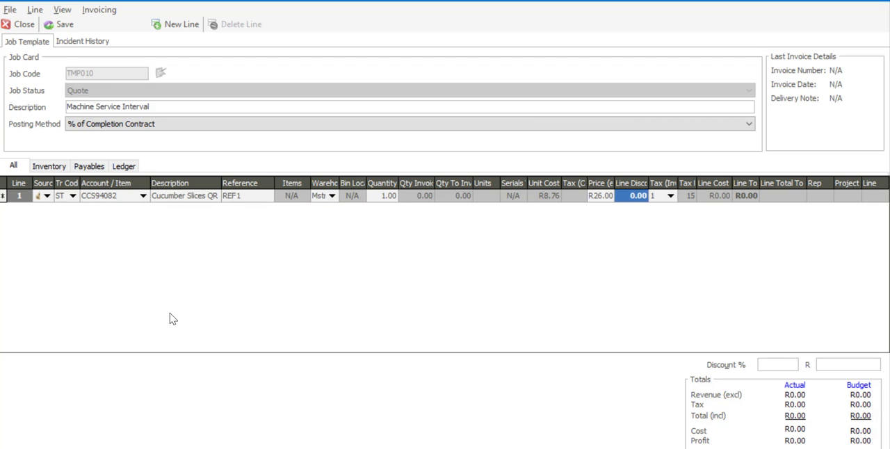
left_click(181, 24)
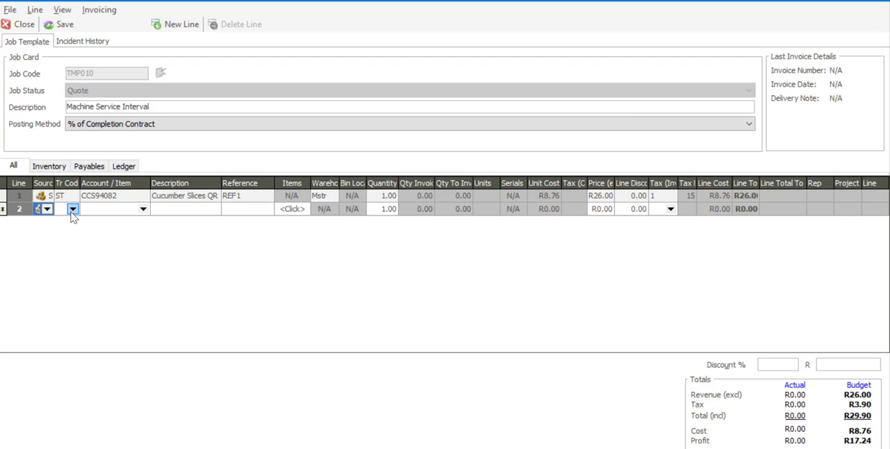
left_click(73, 209)
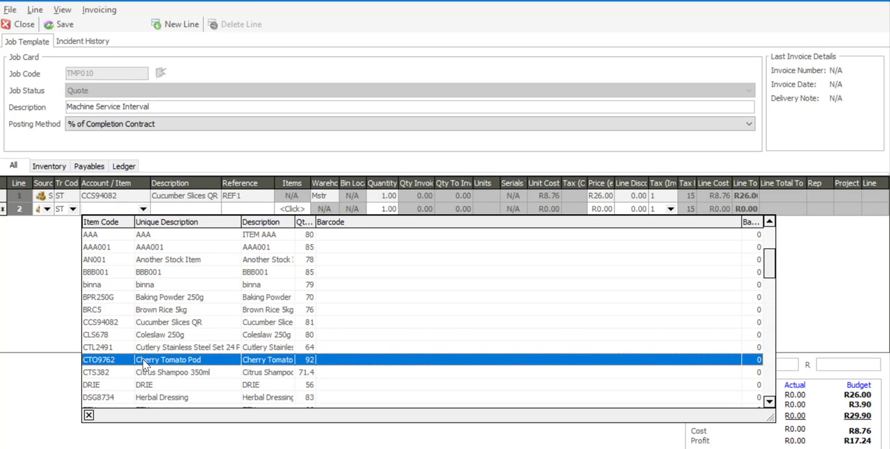
double_click(167, 359)
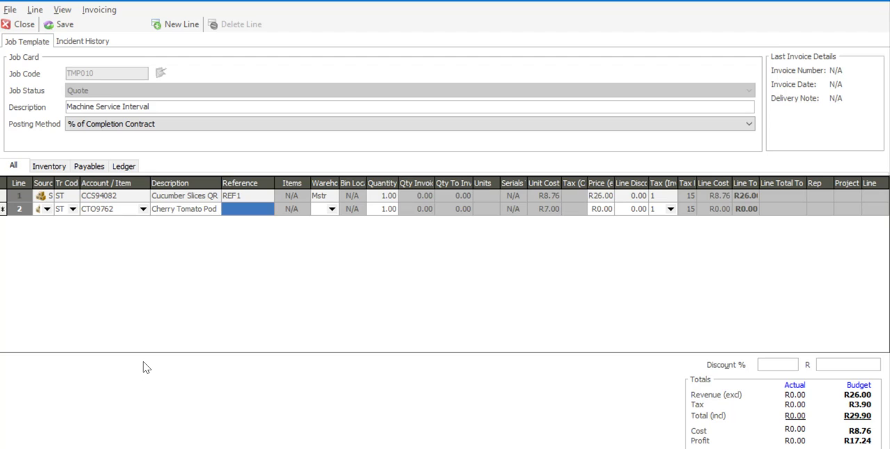
type("REF2")
left_click(601, 209)
type("18")
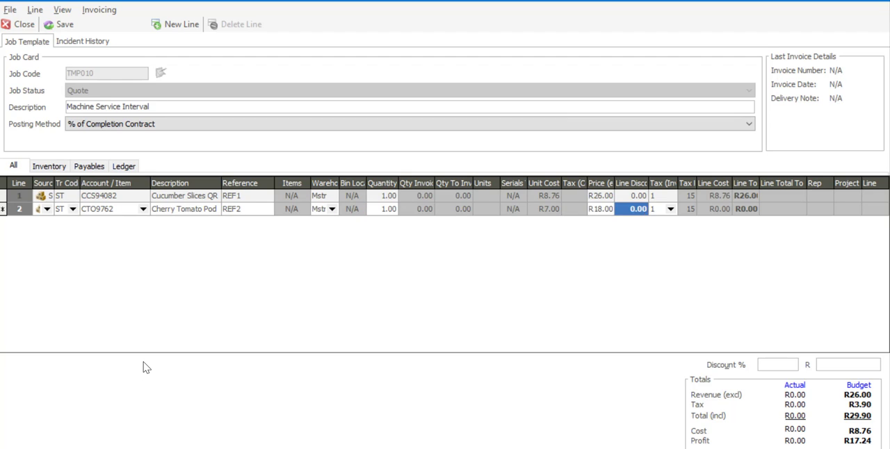
Step: Add a third line for Raisins 300g referenced REF3
left_click(181, 24)
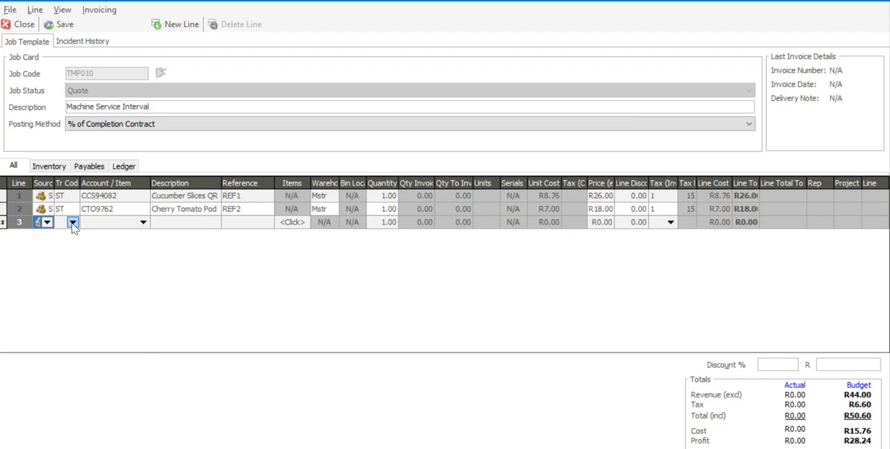
left_click(73, 222)
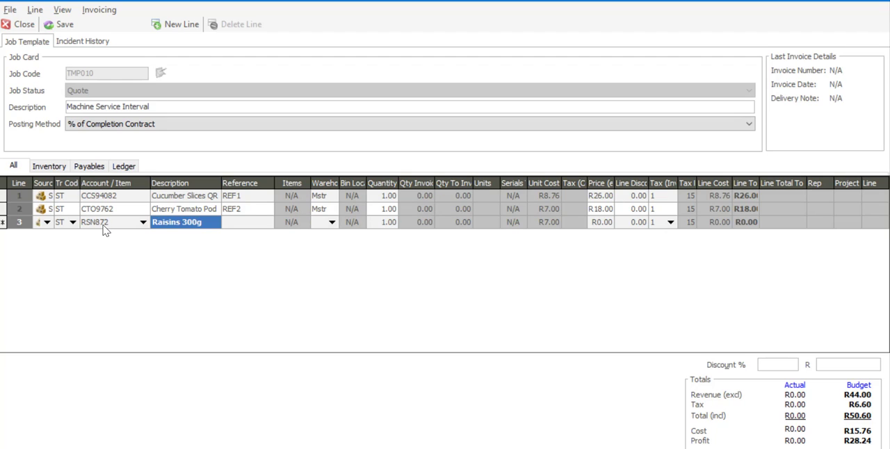
type("REF3")
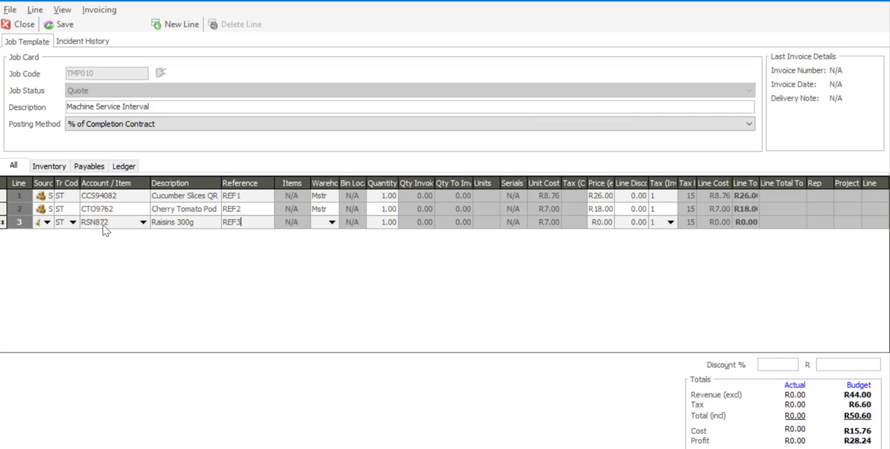
left_click(324, 222)
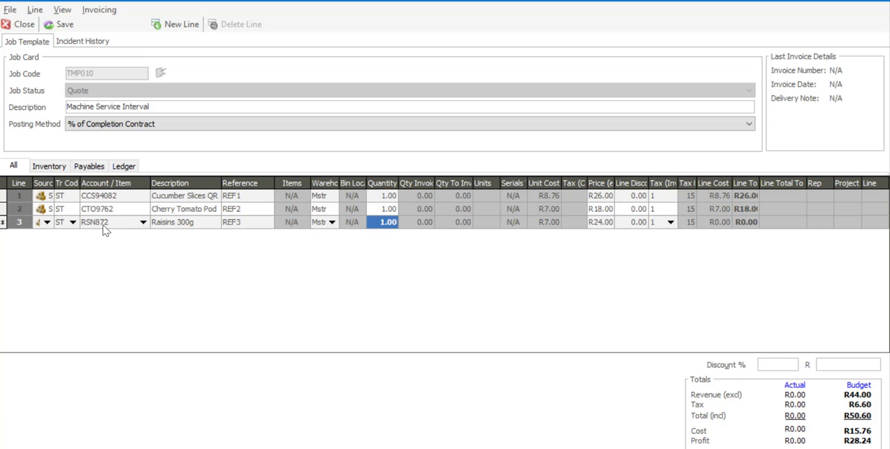
left_click(181, 24)
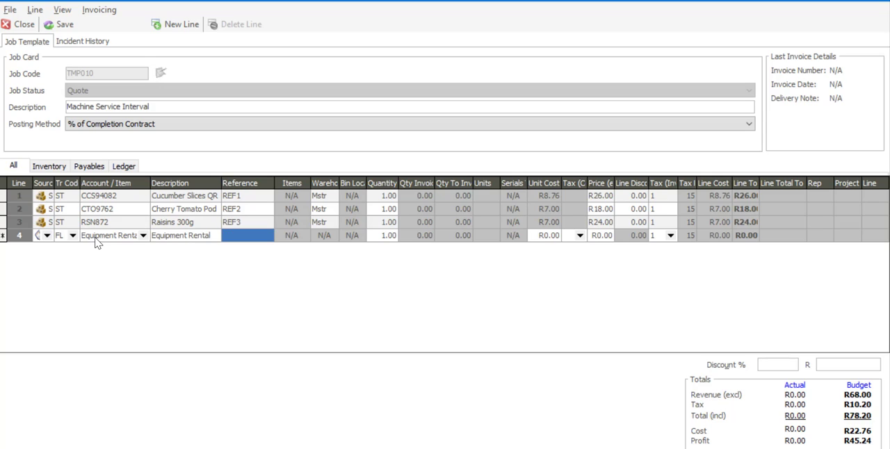
Step: Add Equipment Rental line (REF4) and PAY overtime line O/T (REF5)
type("REF4")
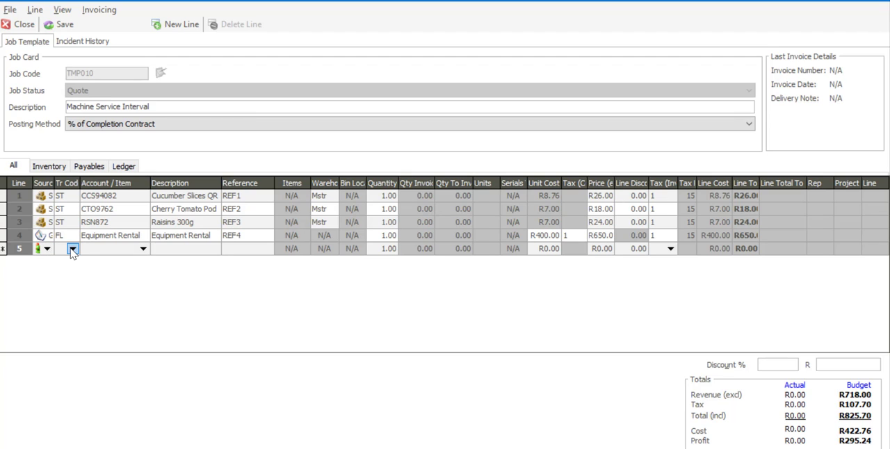
left_click(72, 249)
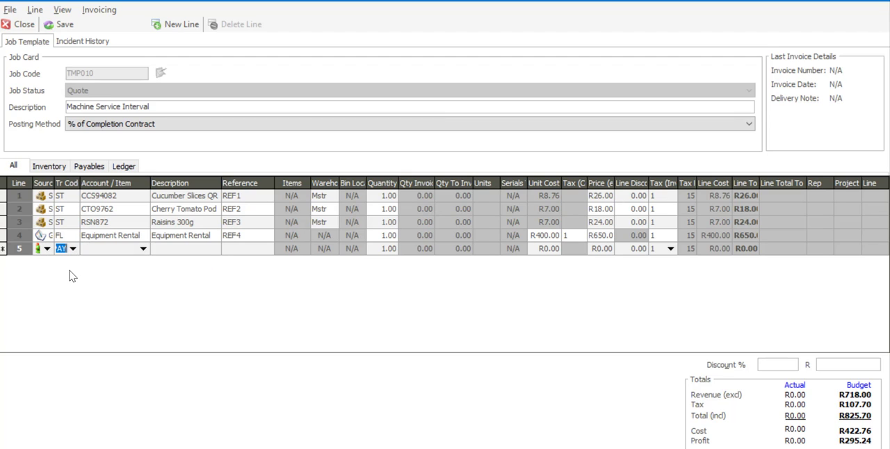
left_click(143, 248)
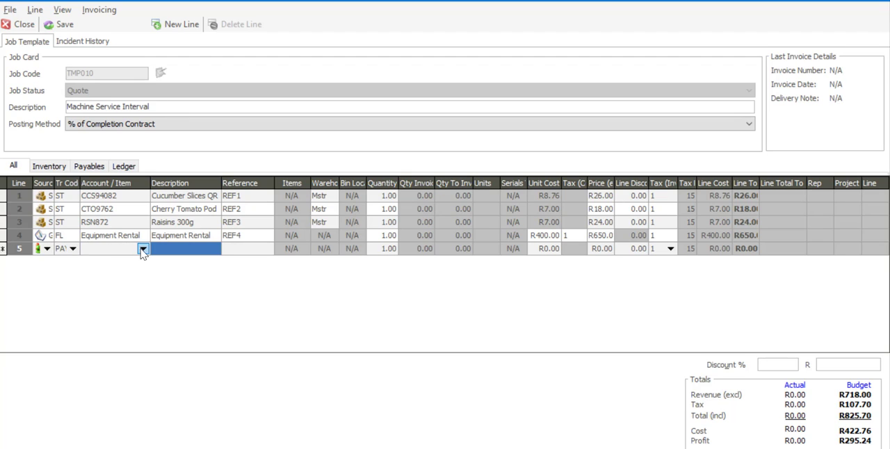
left_click(183, 248)
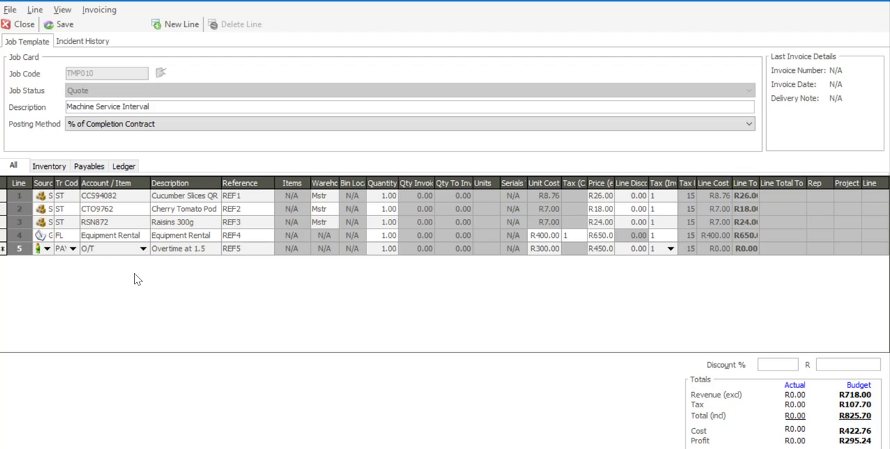
left_click(658, 248)
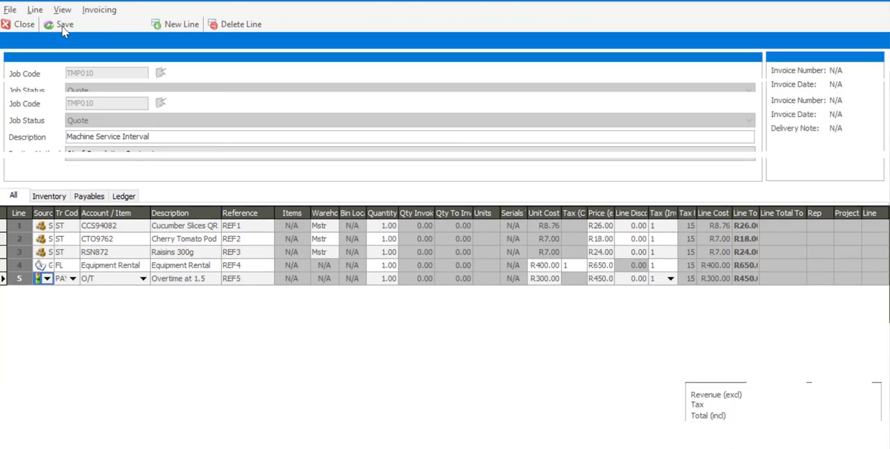
Step: Save template TMP010 and show the Job Cards list
left_click(24, 24)
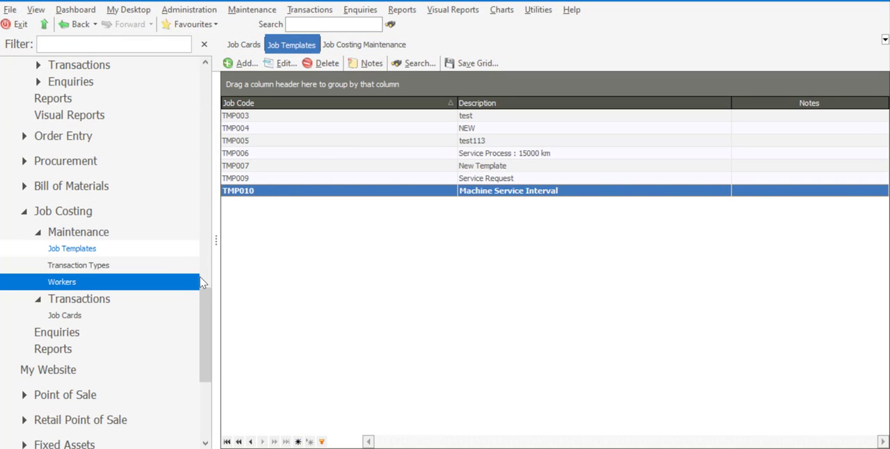
scroll("down", 3)
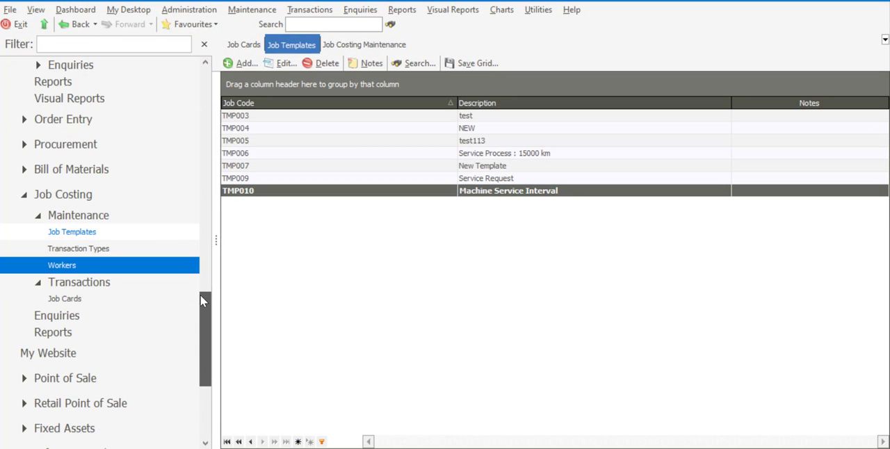
left_click(65, 298)
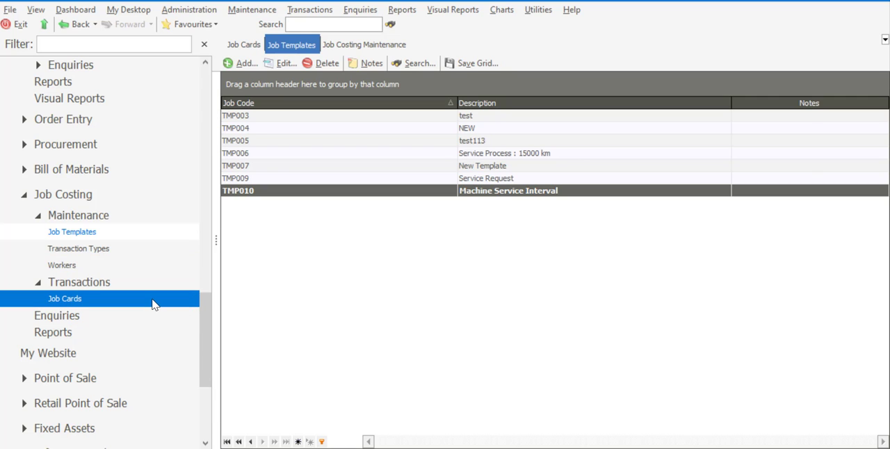
left_click(64, 298)
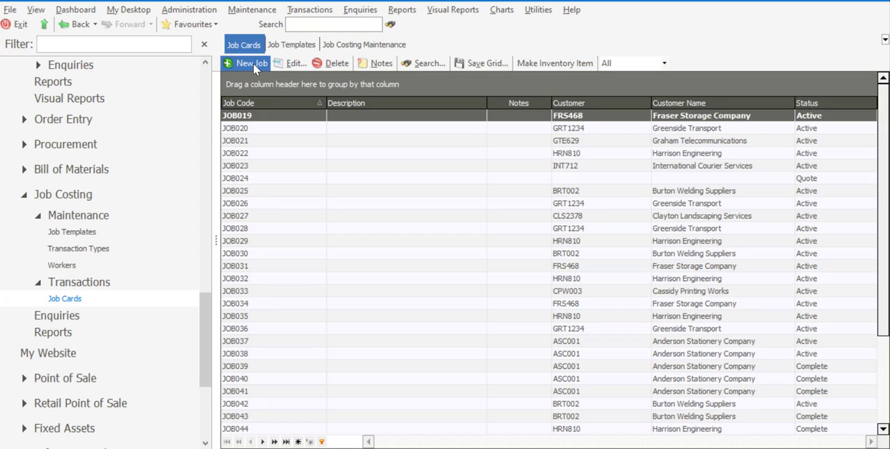
Step: Create job card JOB054 with project PR009 and customer ASC001 Anderson Stationery
left_click(245, 62)
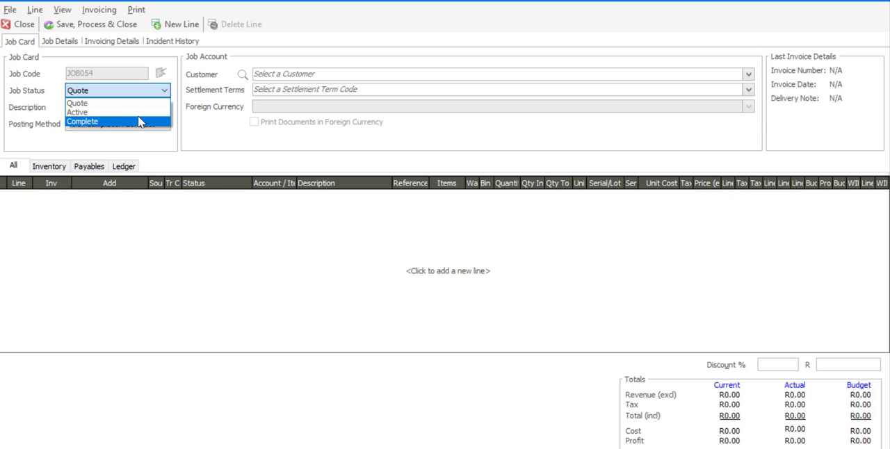
left_click(78, 111)
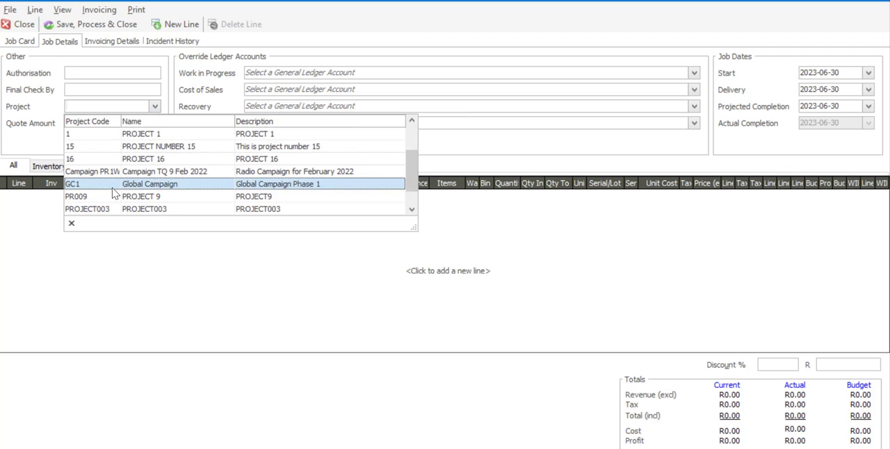
left_click(76, 196)
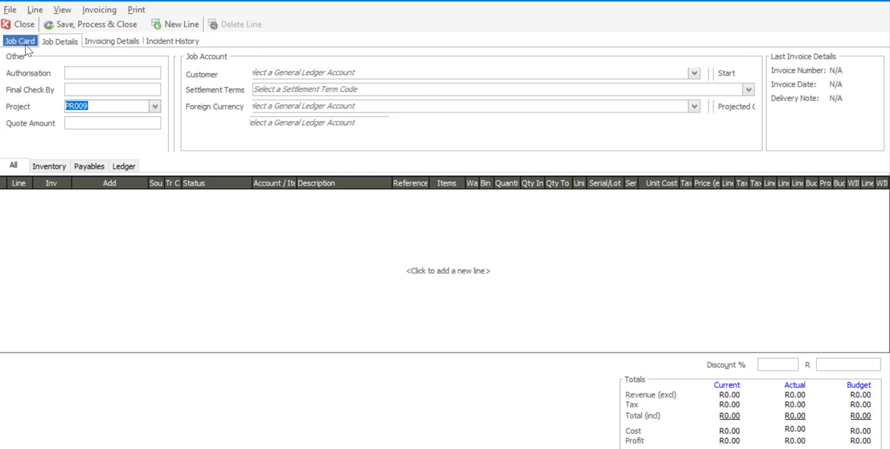
left_click(748, 74)
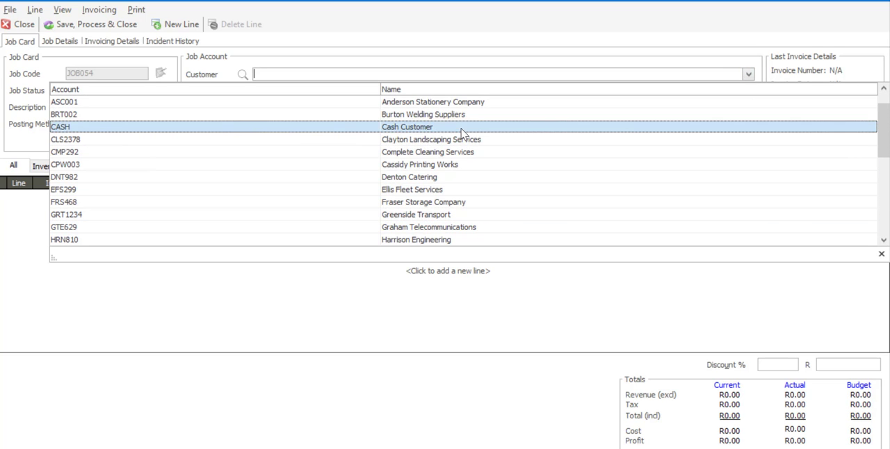
left_click(208, 102)
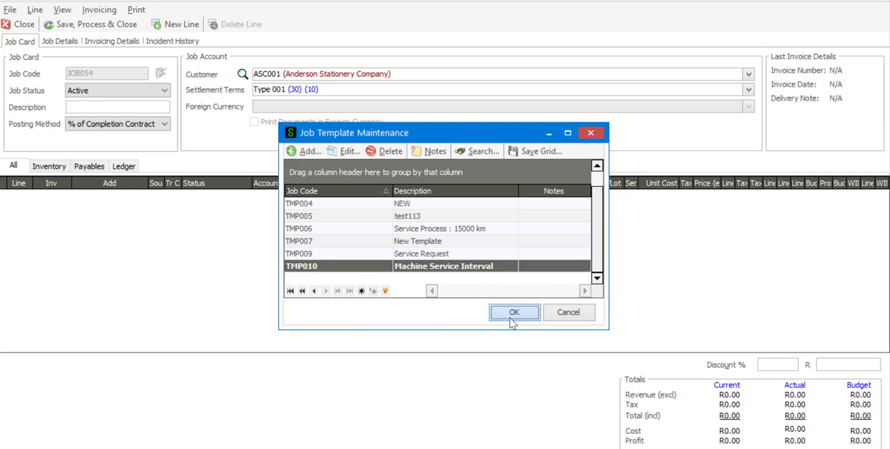
Step: Load template TMP010 Machine Service Interval's five lines onto JOB054
left_click(514, 312)
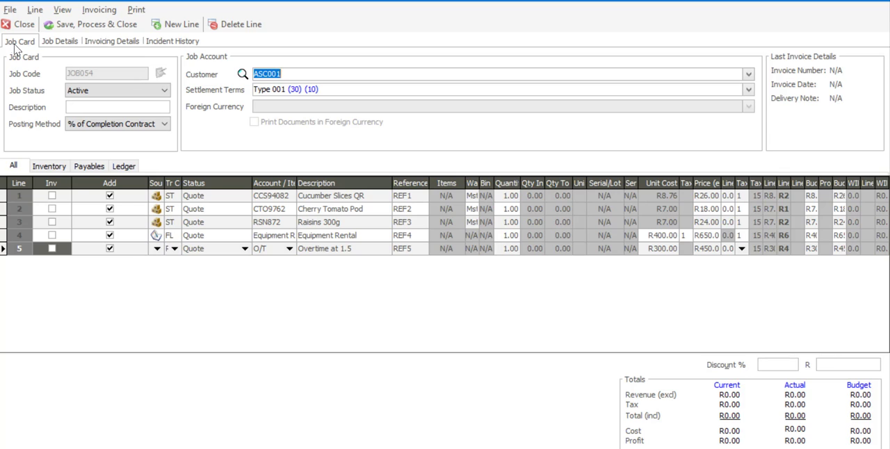
mouse_move(25, 73)
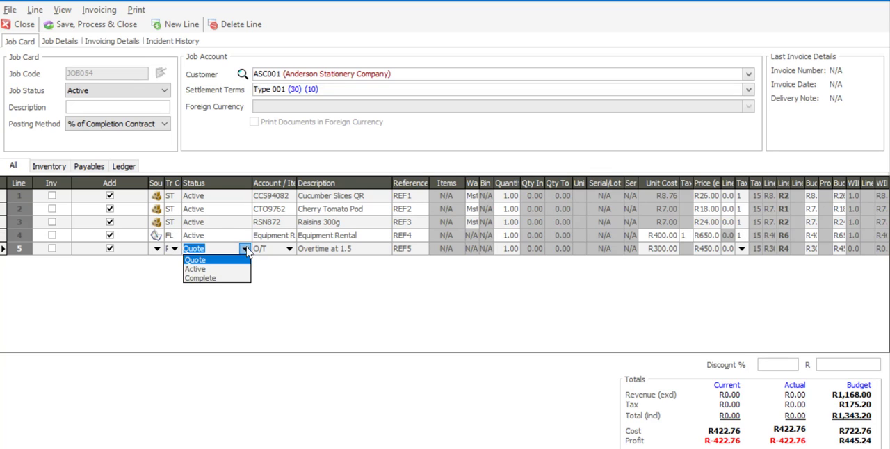
Step: Change line 5's status from Quote to Active
left_click(195, 270)
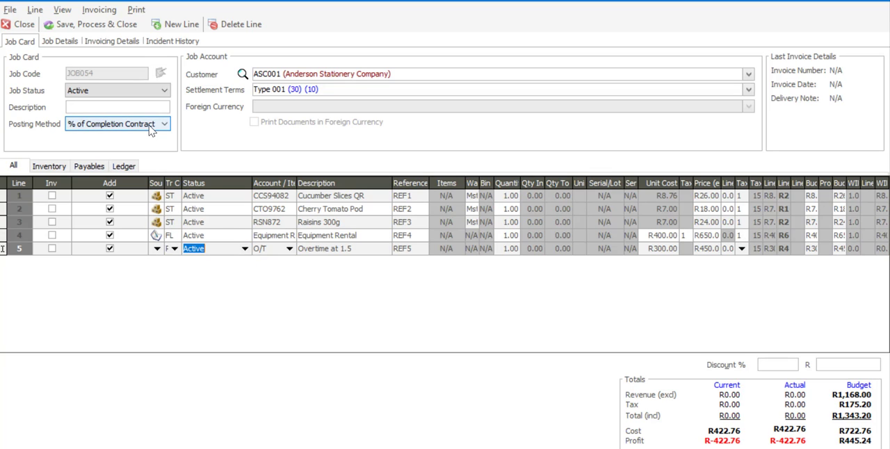
mouse_move(97, 24)
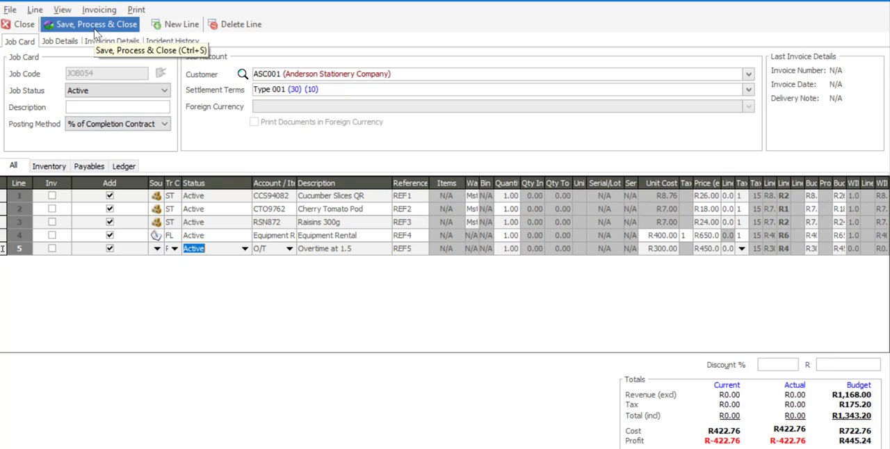
mouse_move(290, 304)
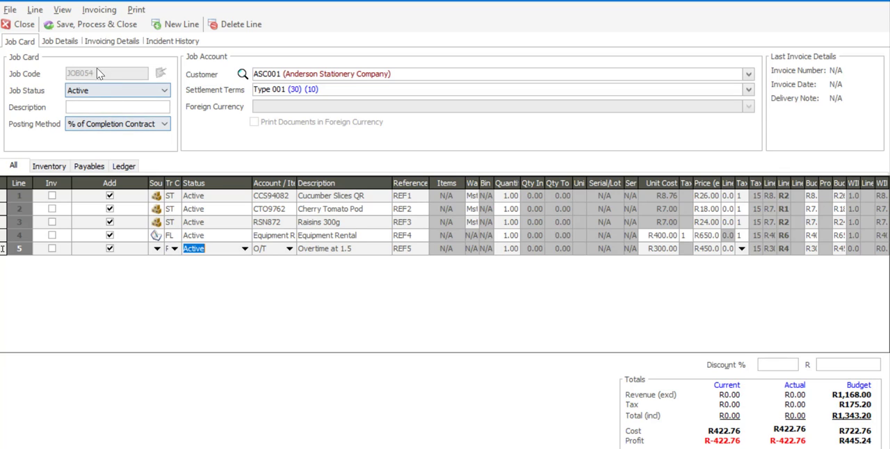
Step: Save, process and close JOB054, declining to print the picking slip
left_click(91, 24)
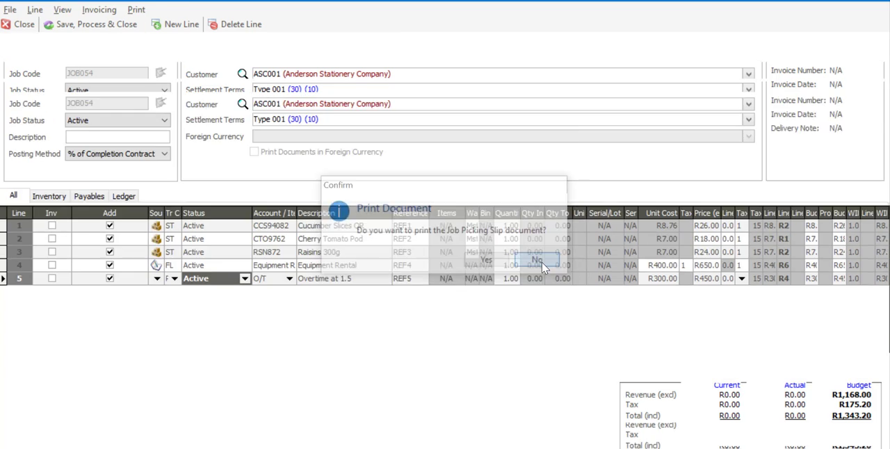
left_click(536, 259)
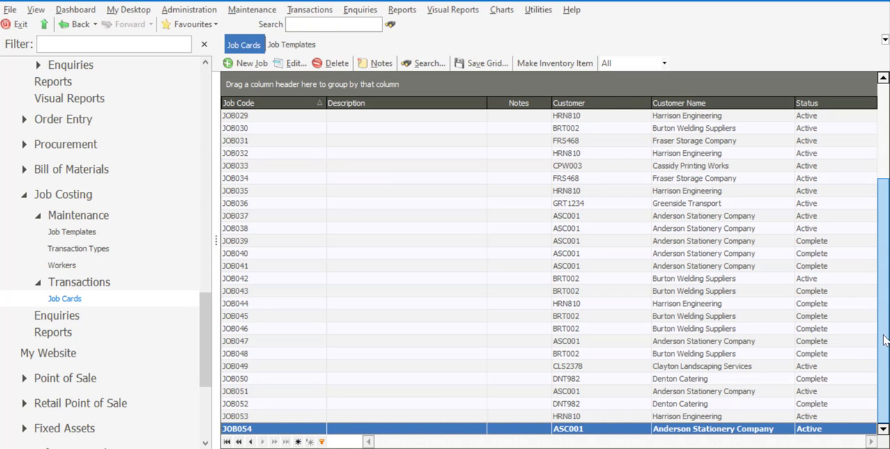
mouse_move(884, 263)
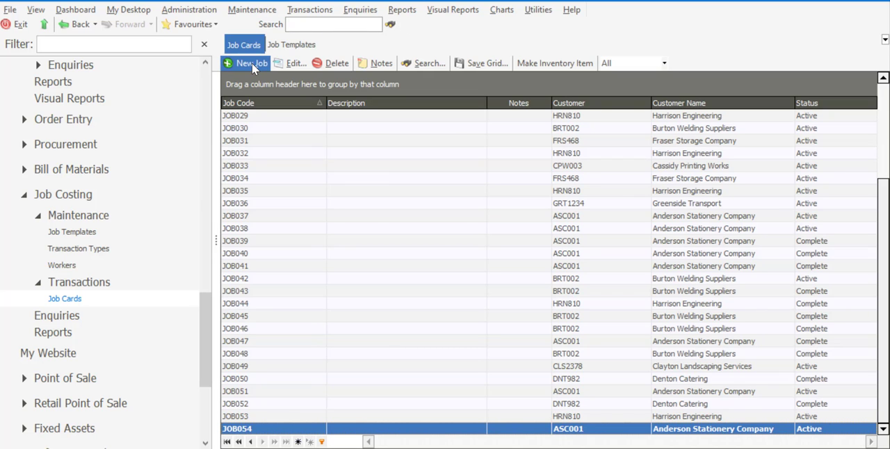
Step: Create job card JOB055 with project PR009 and customer Burton Welding Suppliers (BRT002)
left_click(245, 63)
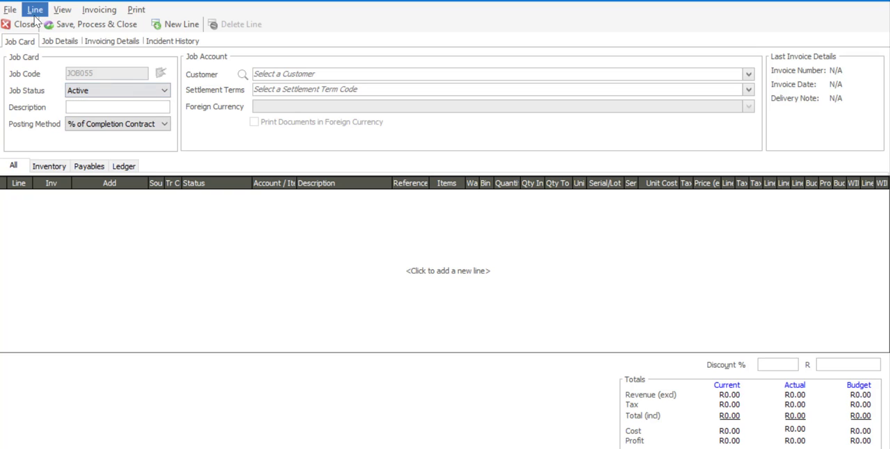
left_click(60, 41)
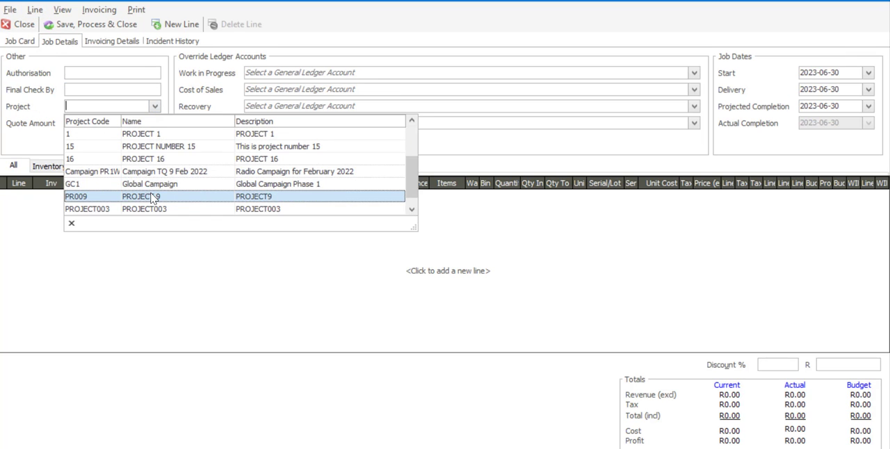
left_click(20, 41)
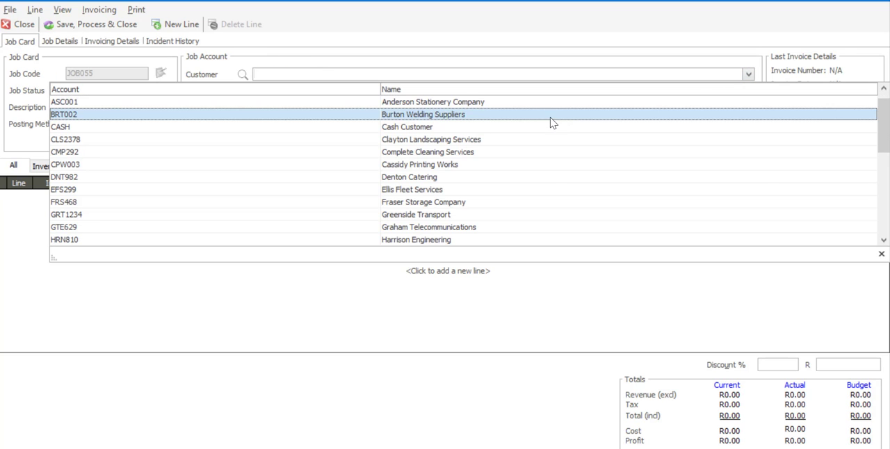
left_click(423, 114)
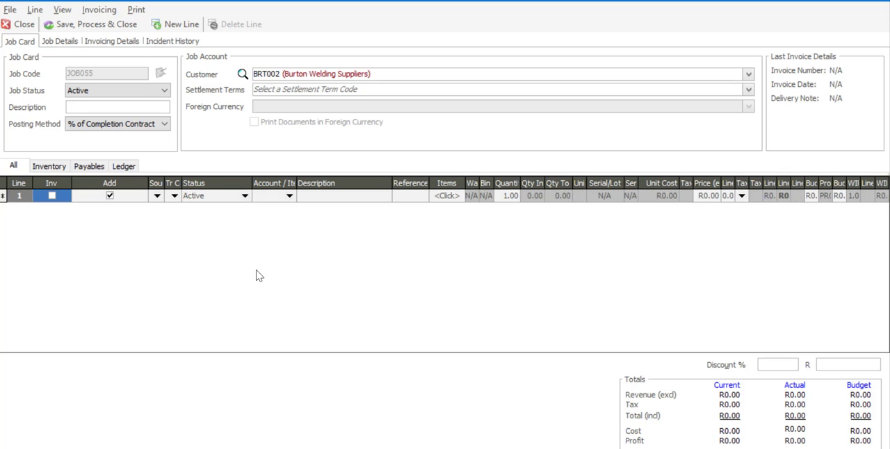
Step: Add stock lines Cucumber Slices QR (REF5) and Herbal Dressing to JOB055
left_click(158, 196)
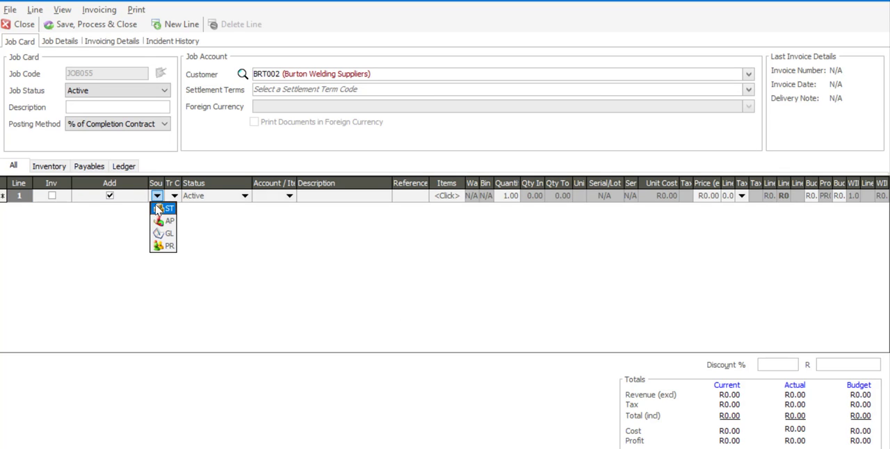
left_click(175, 196)
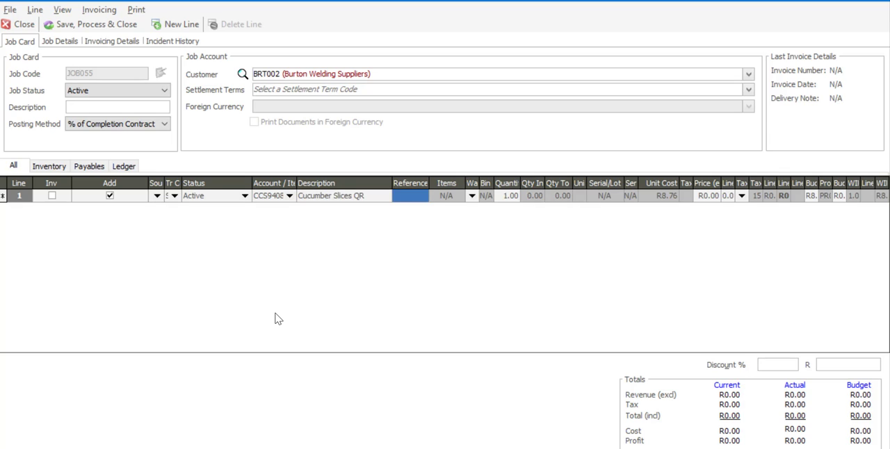
type("REF")
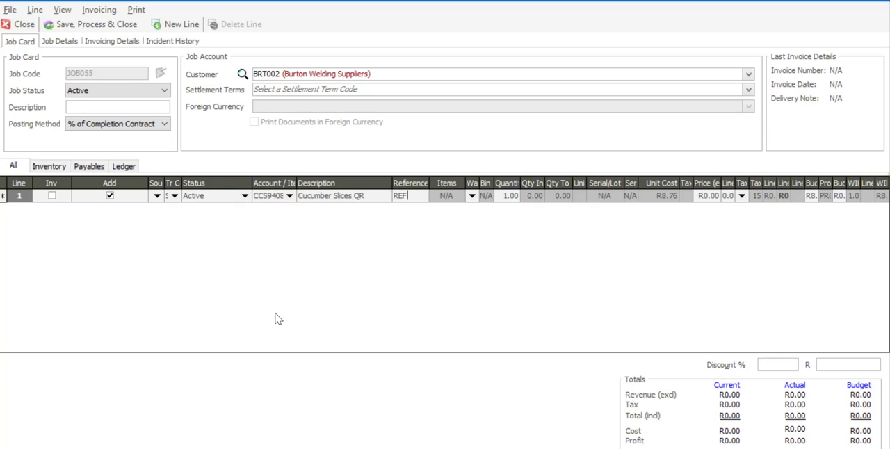
type("5")
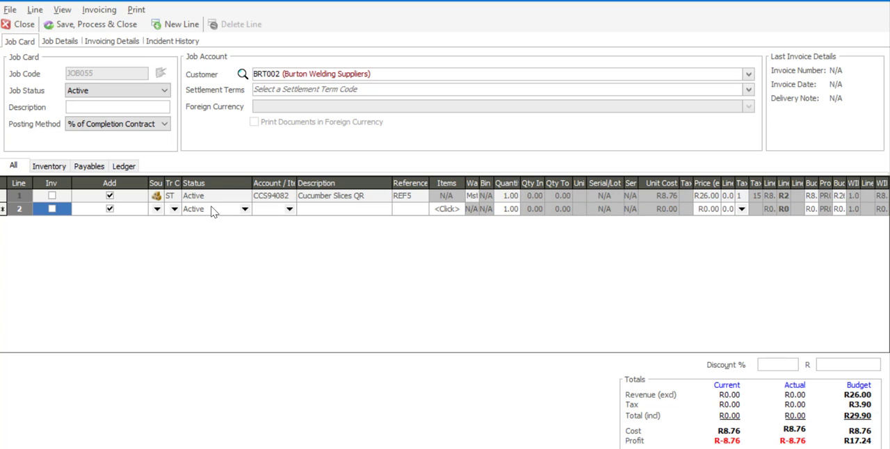
left_click(52, 209)
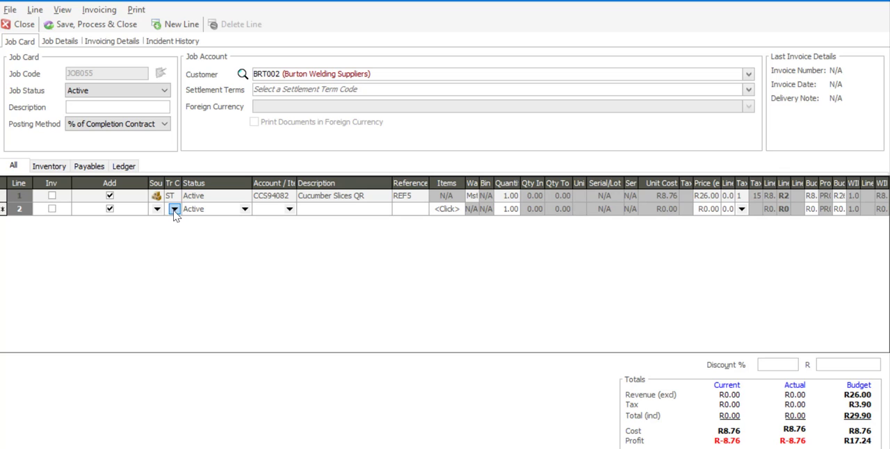
left_click(290, 208)
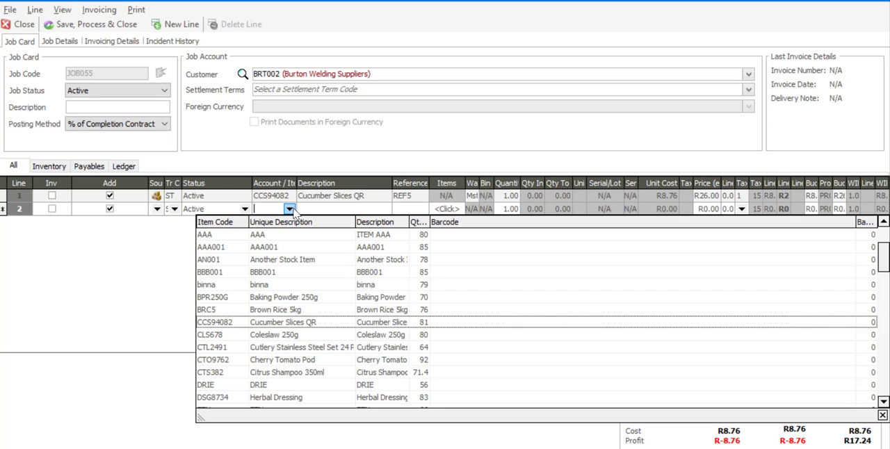
left_click(212, 397)
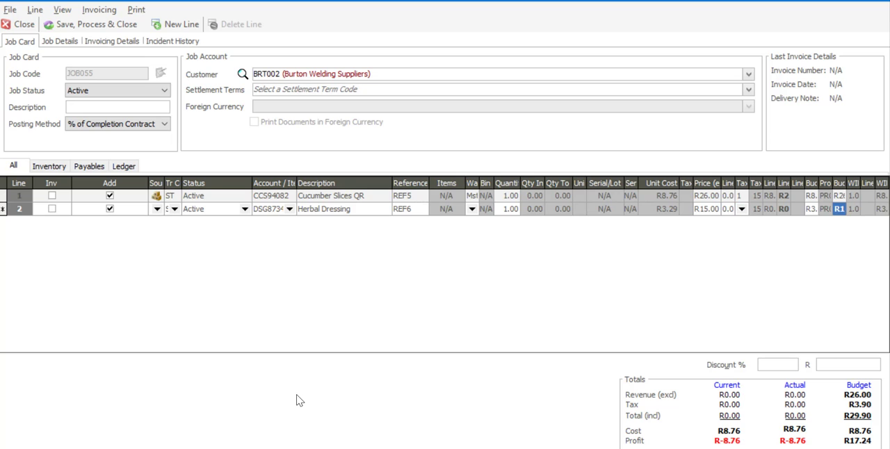
Step: Add Coleslaw 250g as the third stock line, referenced REF7
left_click(181, 23)
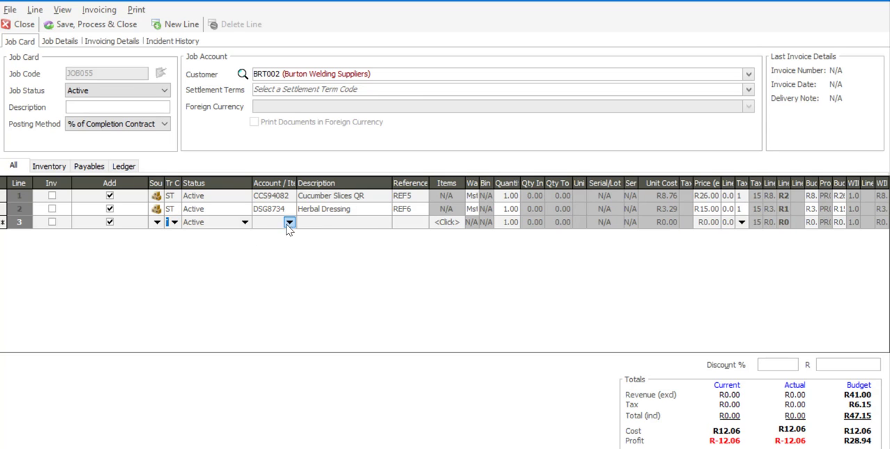
left_click(289, 221)
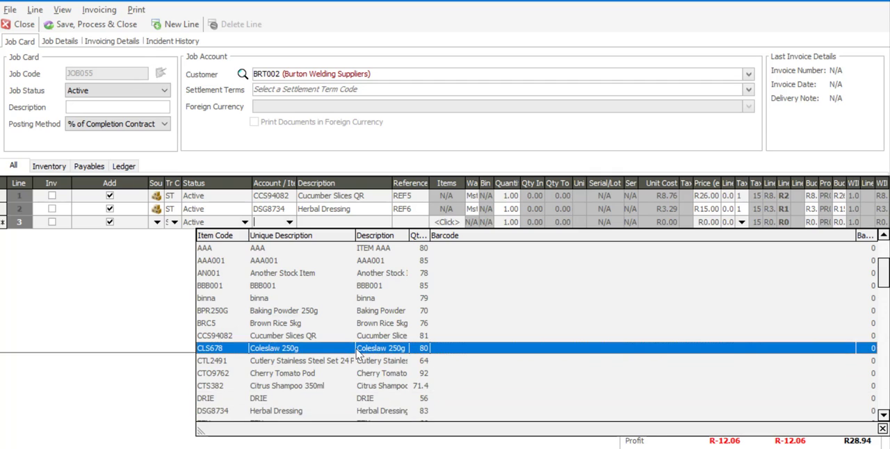
double_click(274, 348)
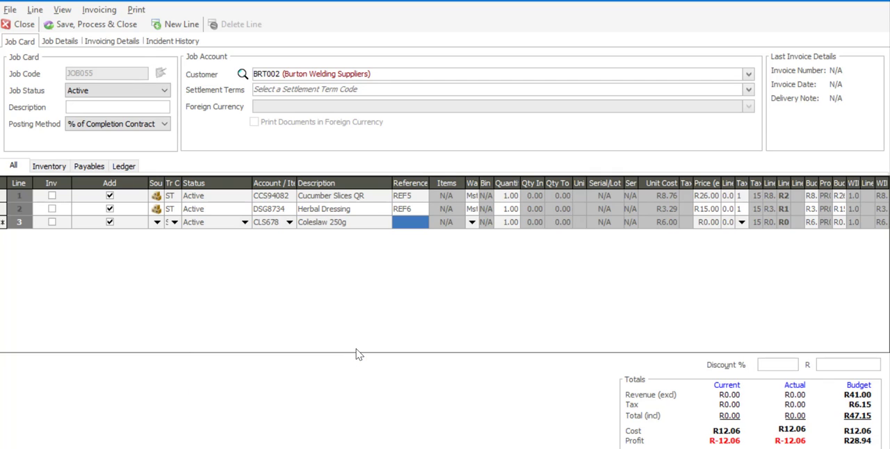
type("REF7")
left_click(706, 222)
type("17")
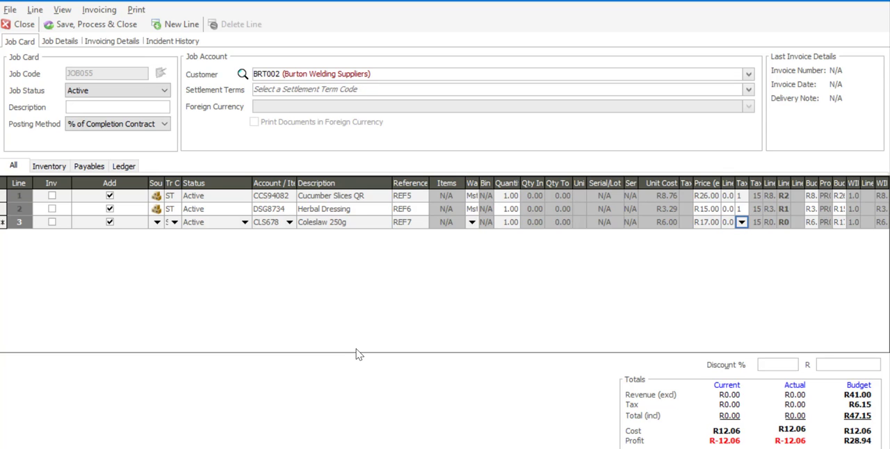
left_click(180, 23)
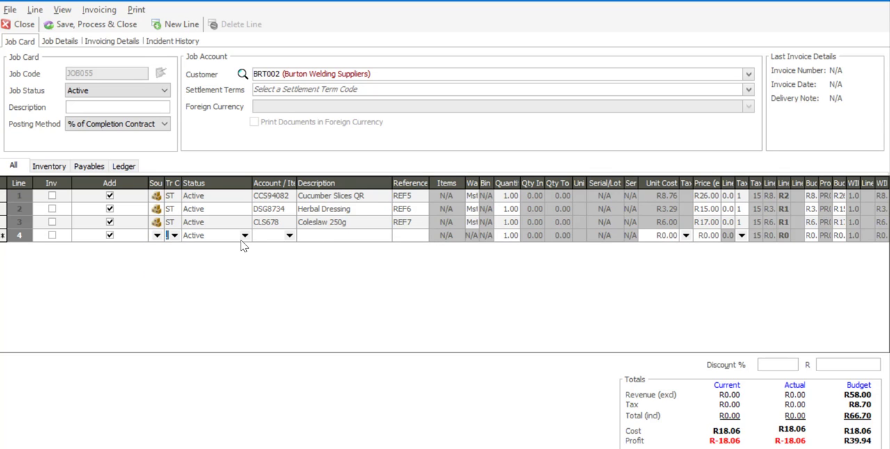
Step: Add a General Expenses line priced R440.00 and begin a payroll (PR) overtime line
left_click(289, 235)
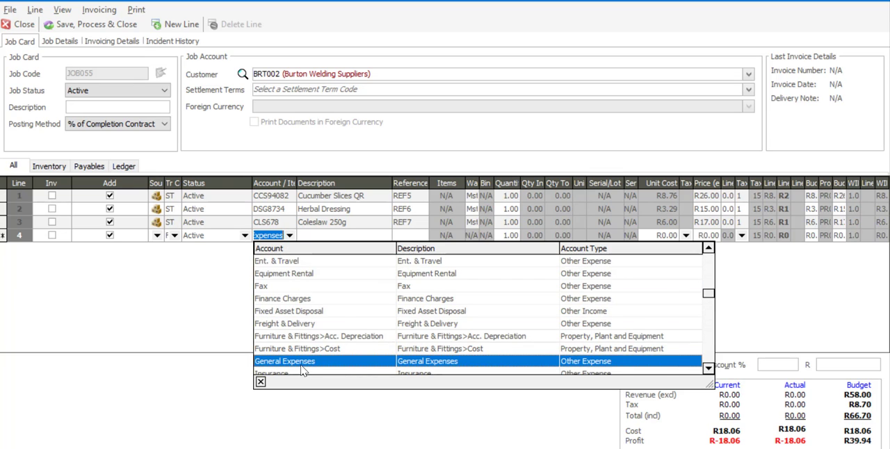
left_click(284, 361)
type("REF")
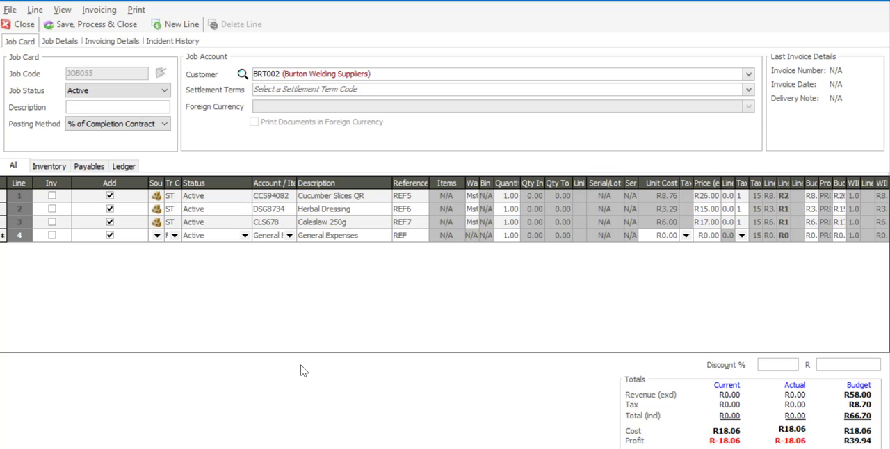
type("30")
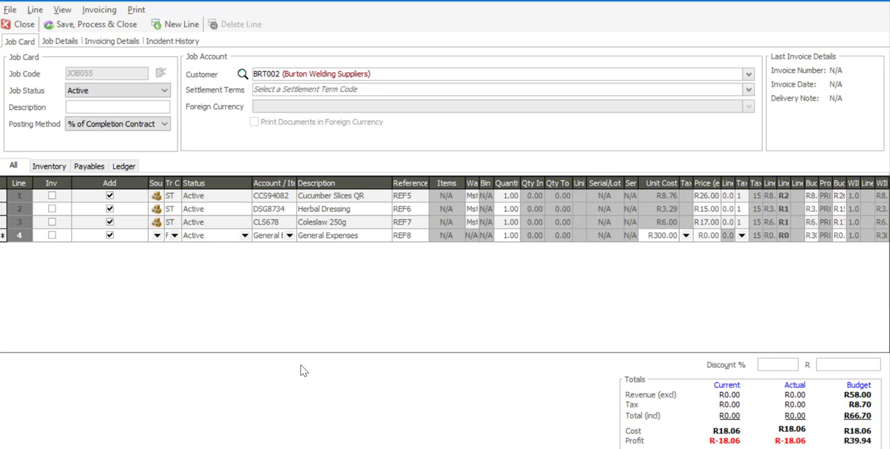
type("44")
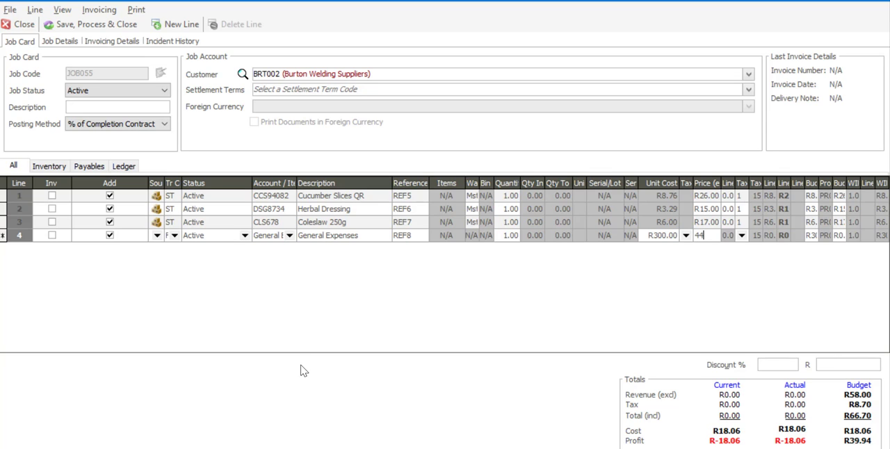
key("Enter")
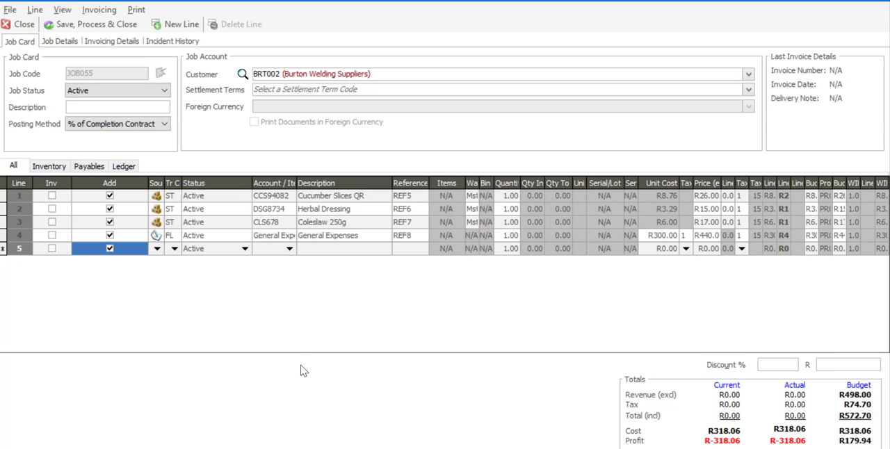
left_click(156, 249)
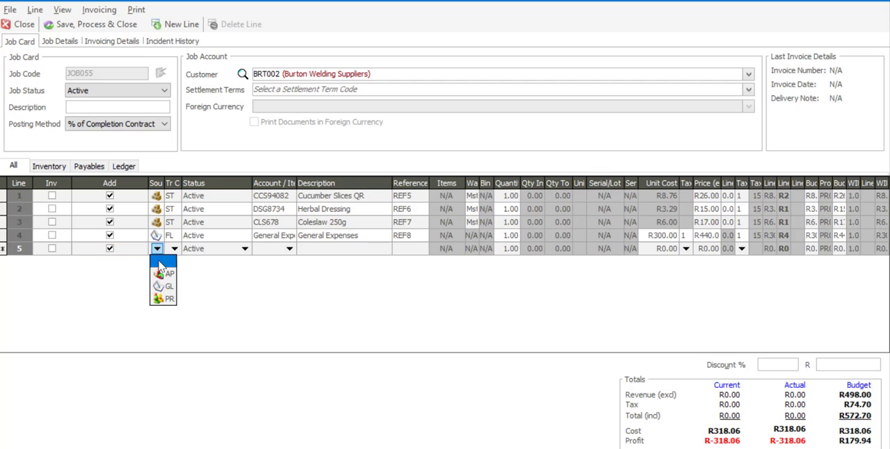
left_click(169, 298)
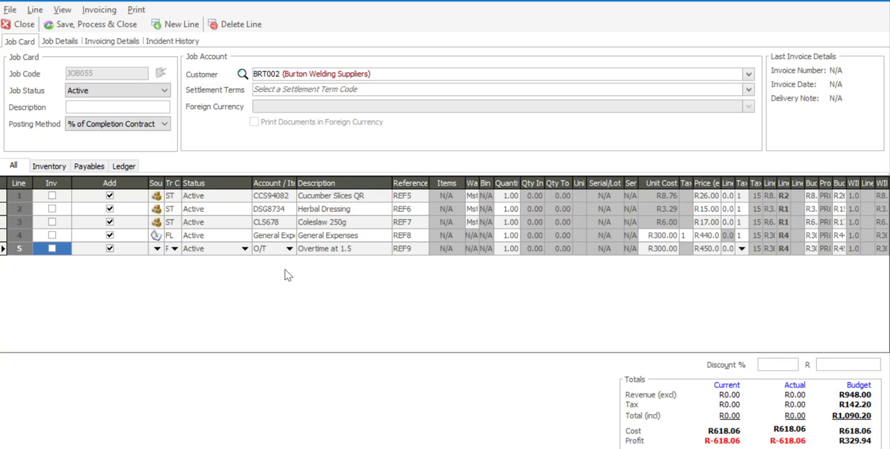
mouse_move(146, 106)
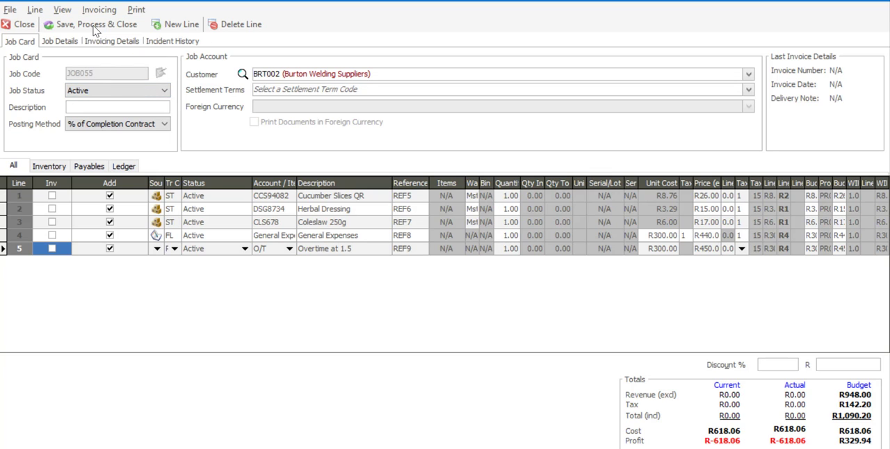
Step: Save and process JOB055, preview the Job Picking Slip, then close the preview
left_click(96, 23)
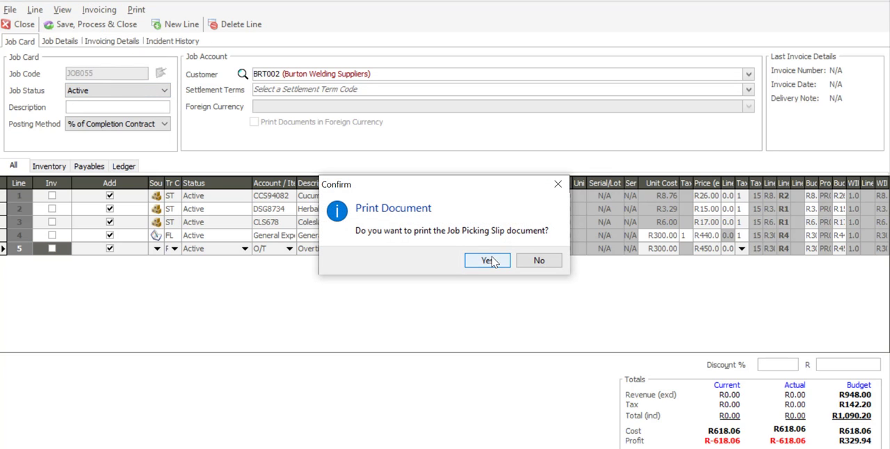
left_click(486, 260)
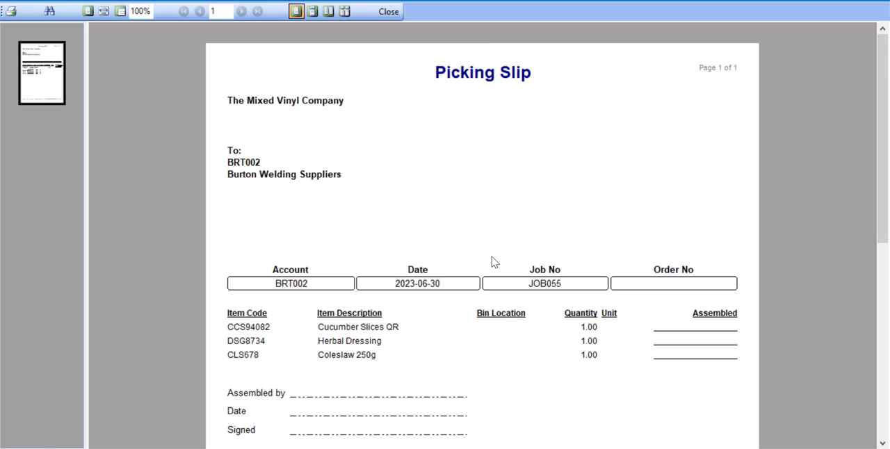
mouse_move(452, 289)
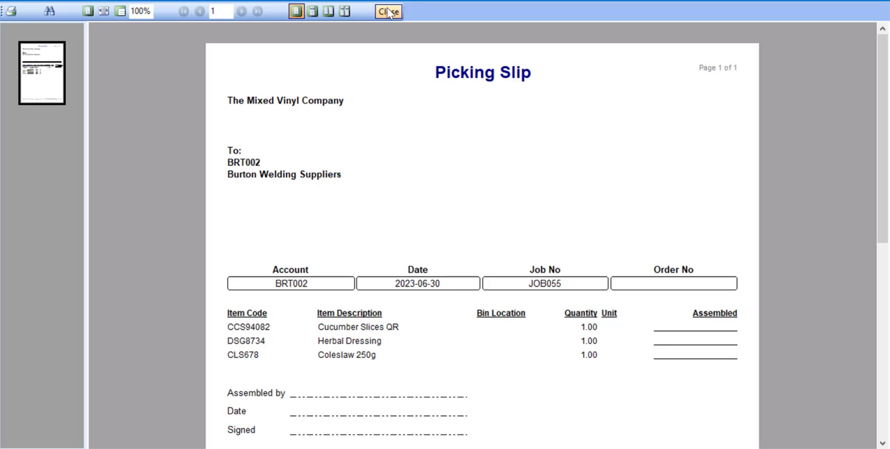
left_click(388, 11)
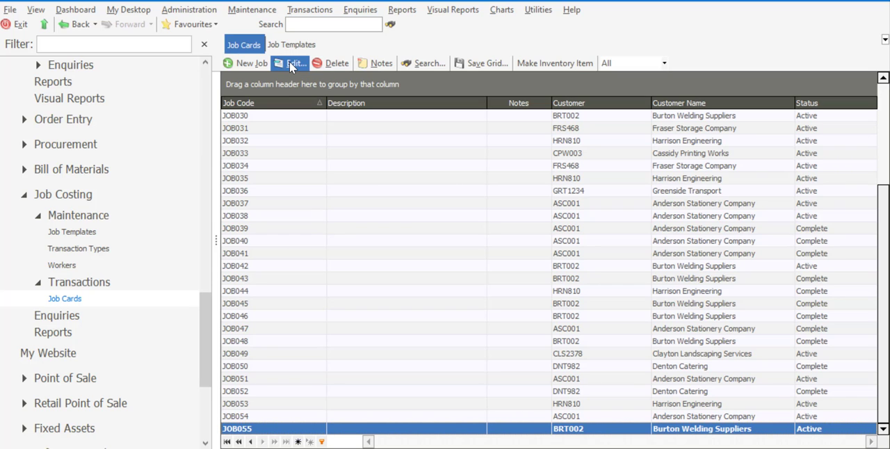
Step: Reopen JOB055, set its status to Complete and mark all lines for final invoicing
left_click(292, 64)
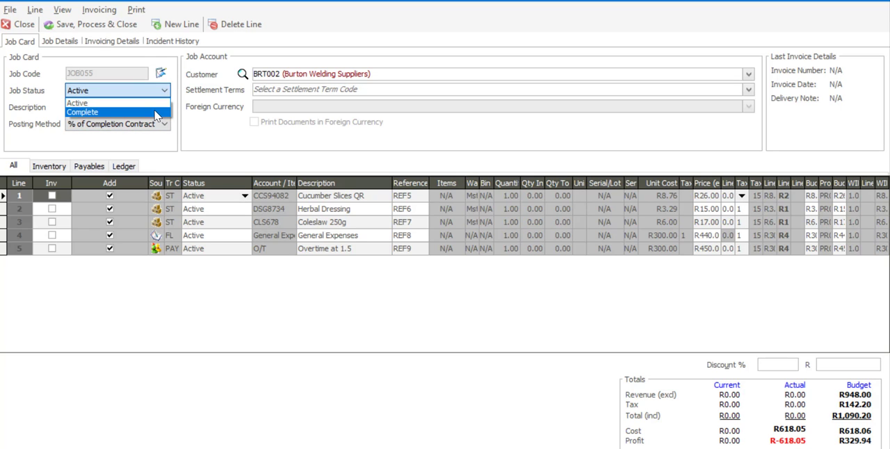
left_click(82, 112)
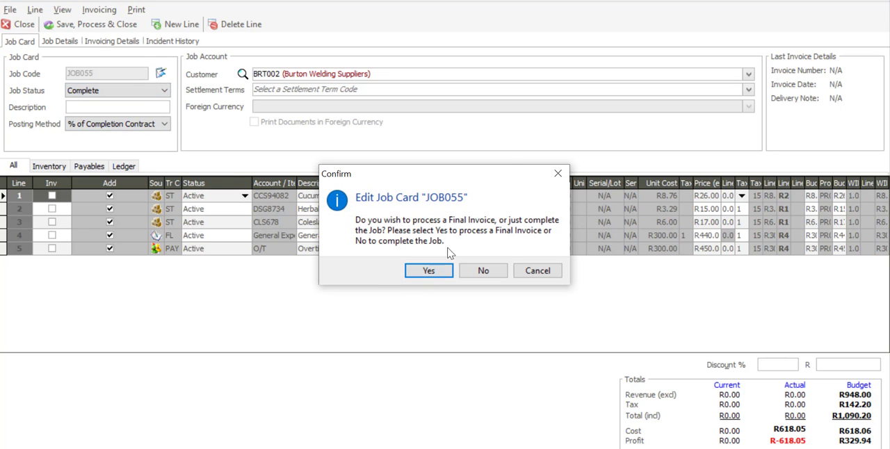
mouse_move(427, 291)
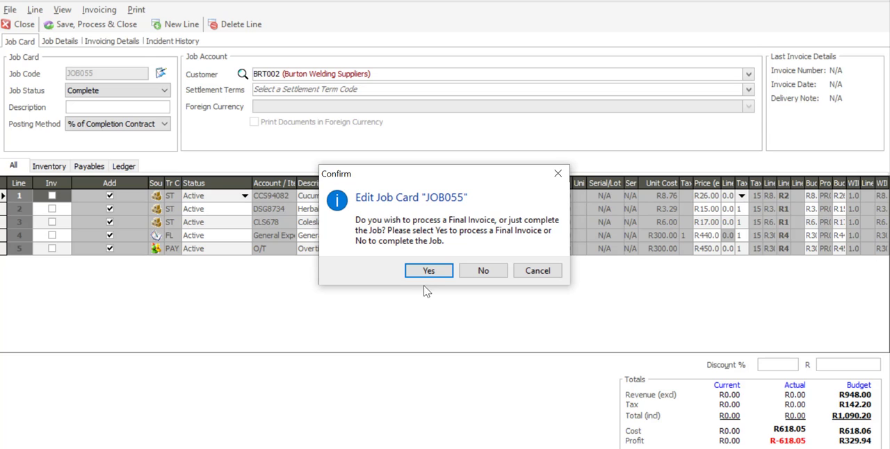
left_click(428, 270)
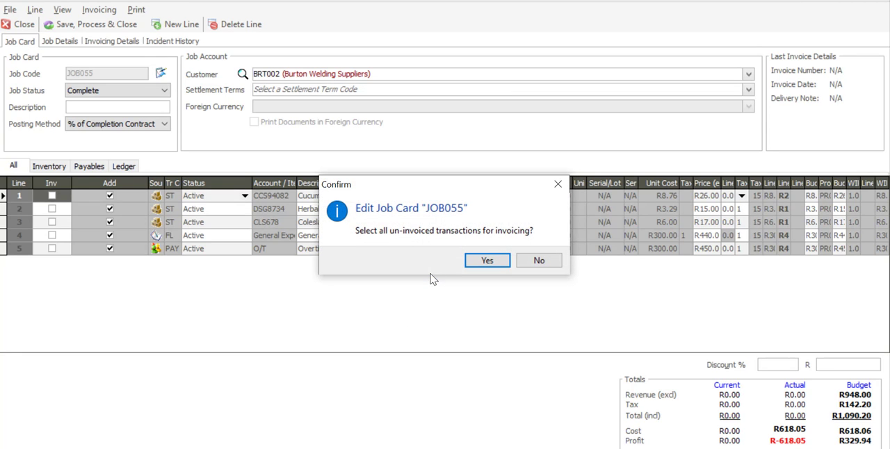
left_click(487, 260)
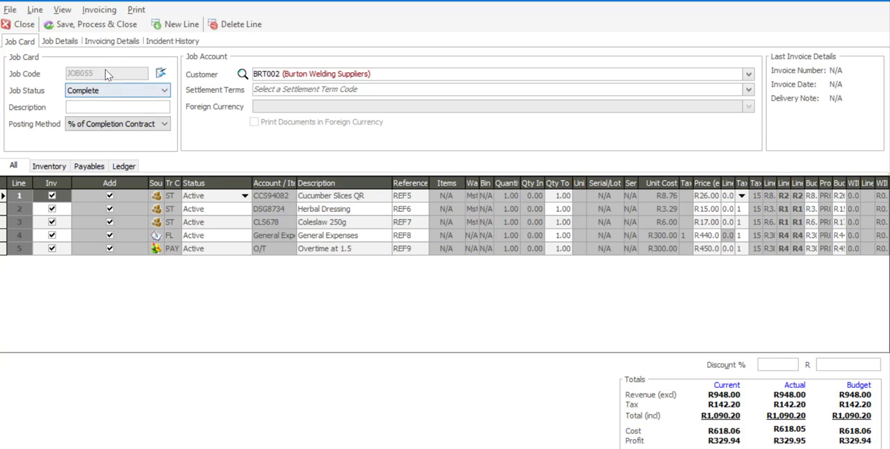
mouse_move(97, 25)
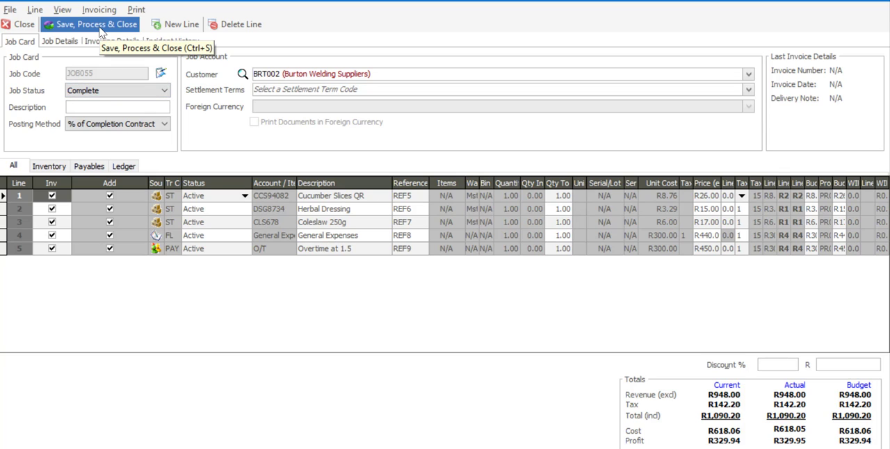
Step: Save and process the completed job, ignoring the terms warning and skipping invoice printing
left_click(91, 23)
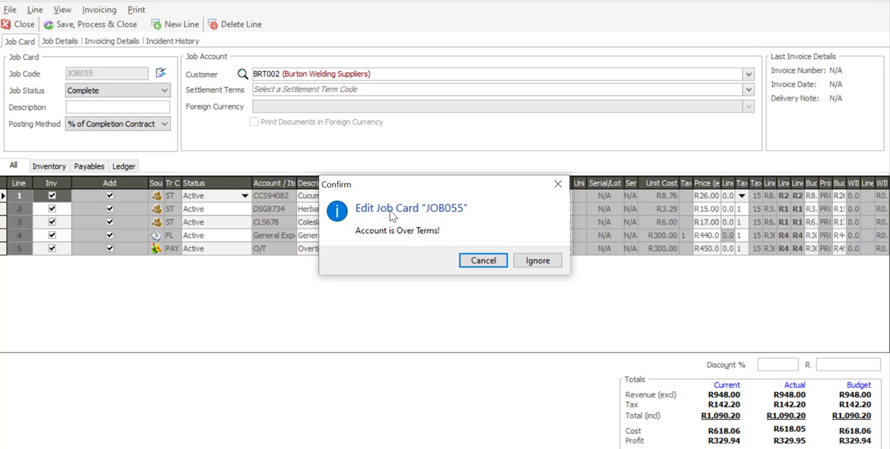
left_click(538, 260)
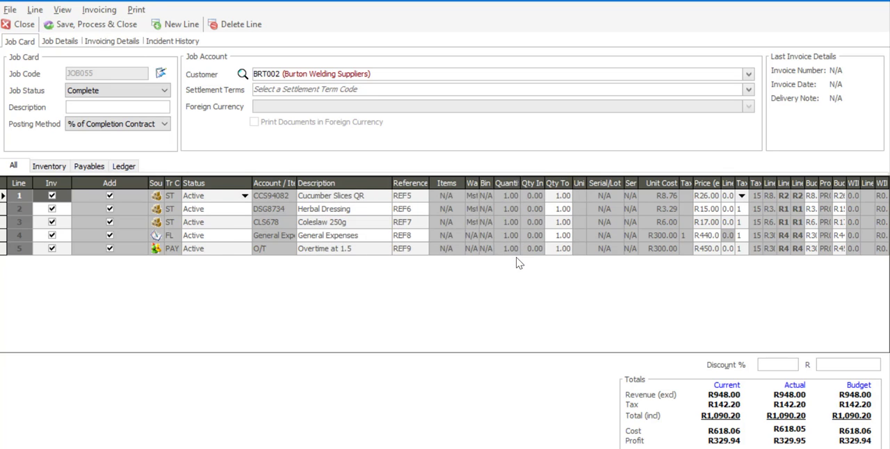
left_click(96, 25)
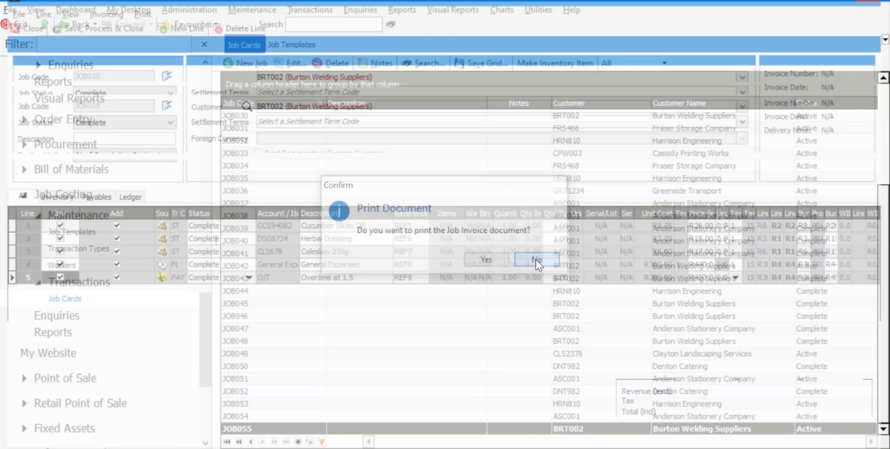
left_click(536, 260)
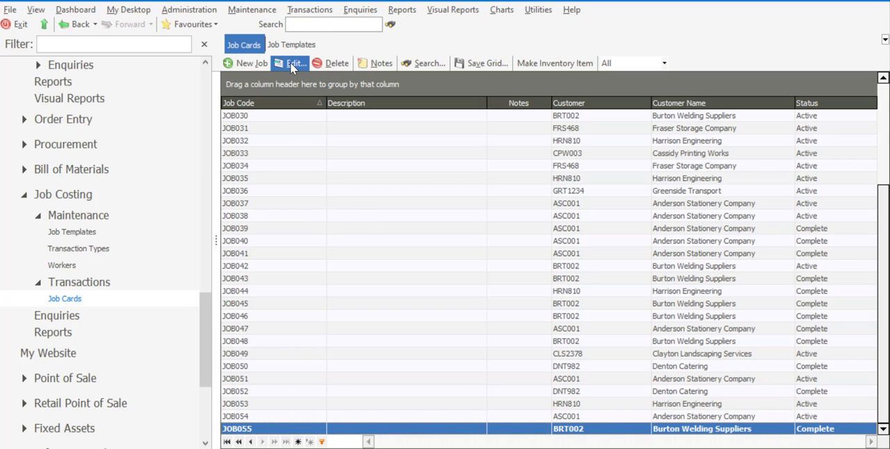
Step: Create template TMP011 'New Service Schedule' from JOB055, then close the job card
left_click(292, 63)
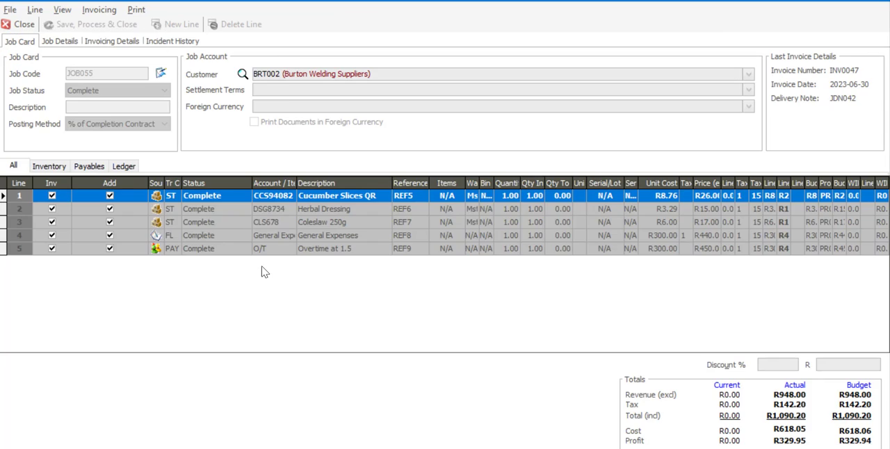
left_click(10, 10)
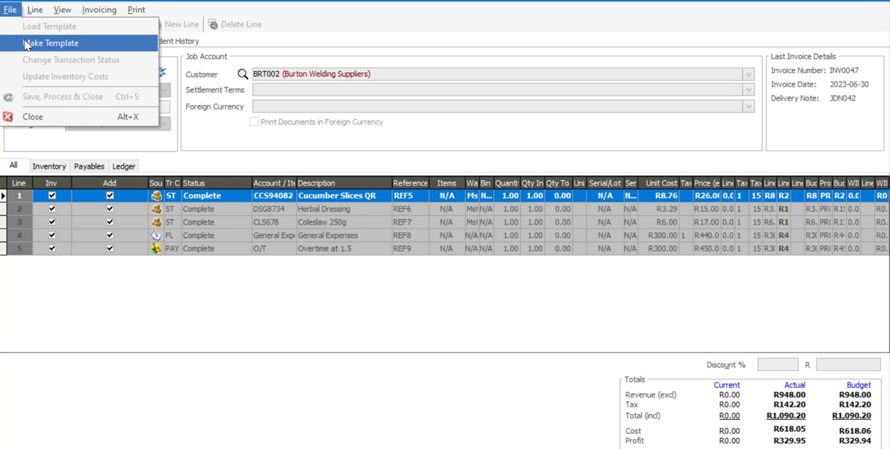
left_click(51, 42)
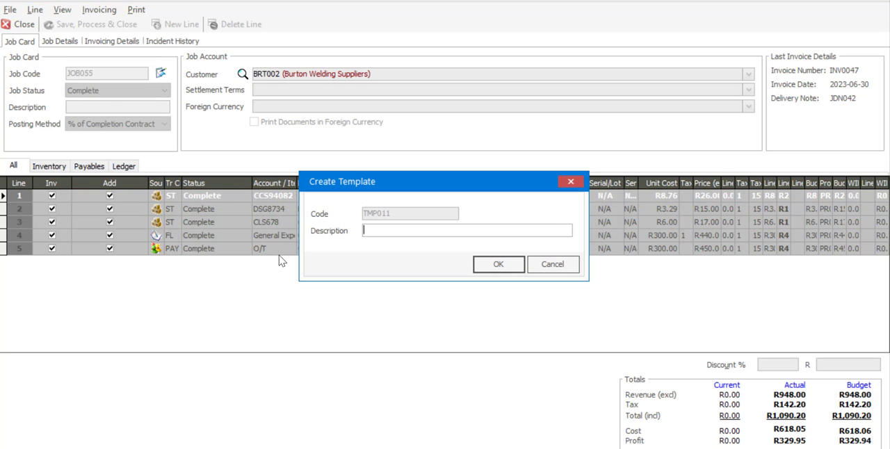
type("New Service Sc")
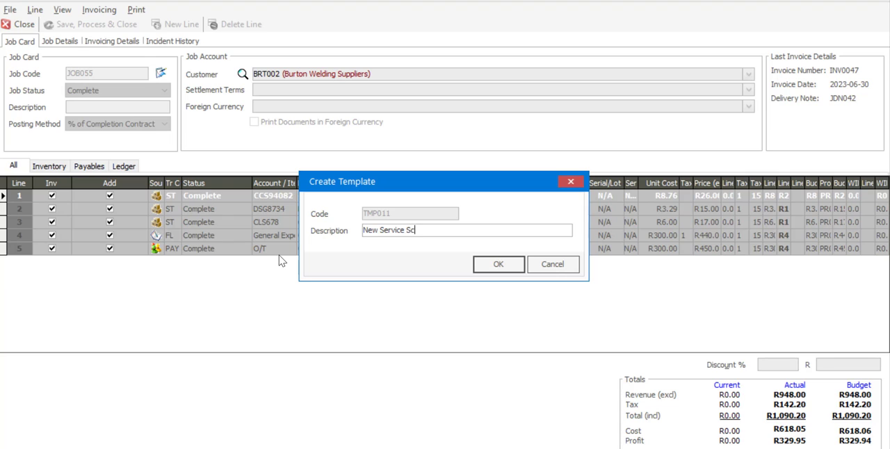
type("hedule")
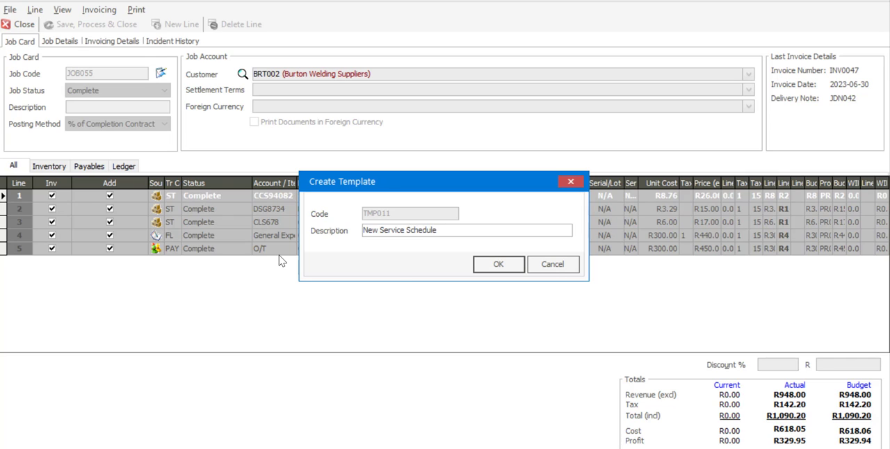
left_click(499, 264)
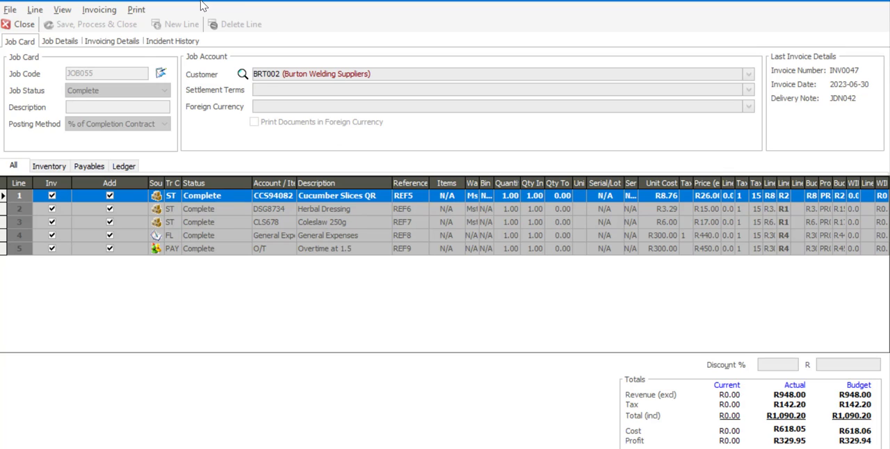
left_click(21, 23)
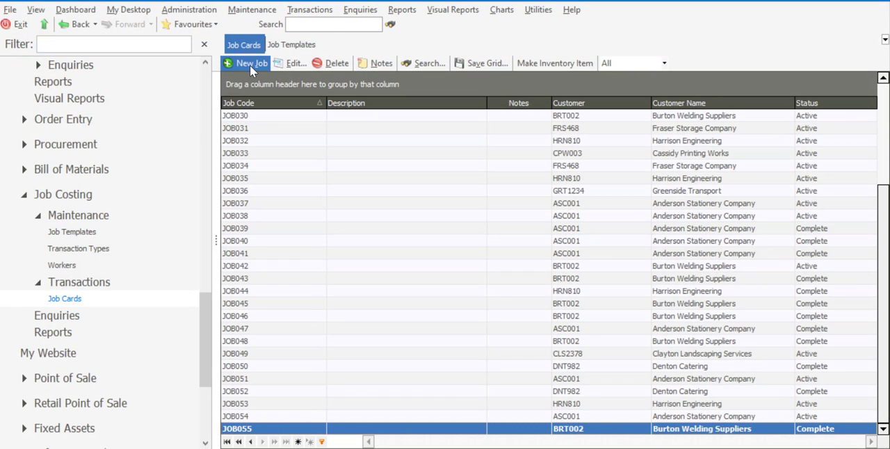
Step: Start new job card JOB056 and load template TMP011 'New Service Schedule' into it
left_click(246, 63)
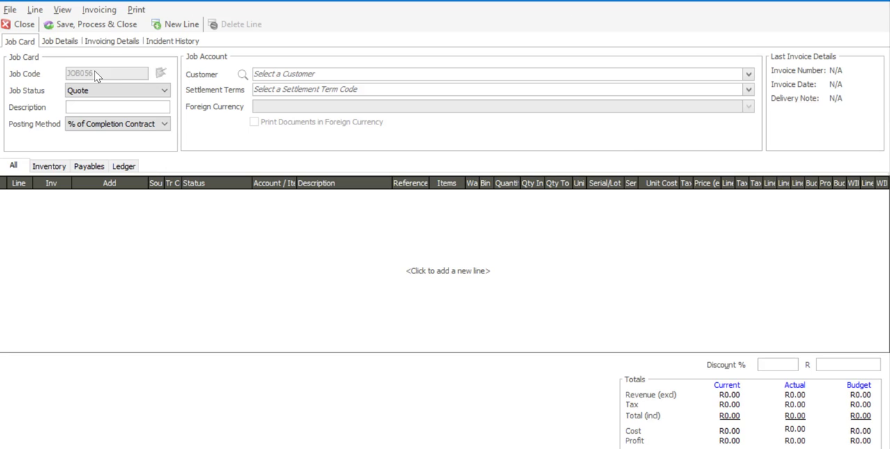
left_click(11, 9)
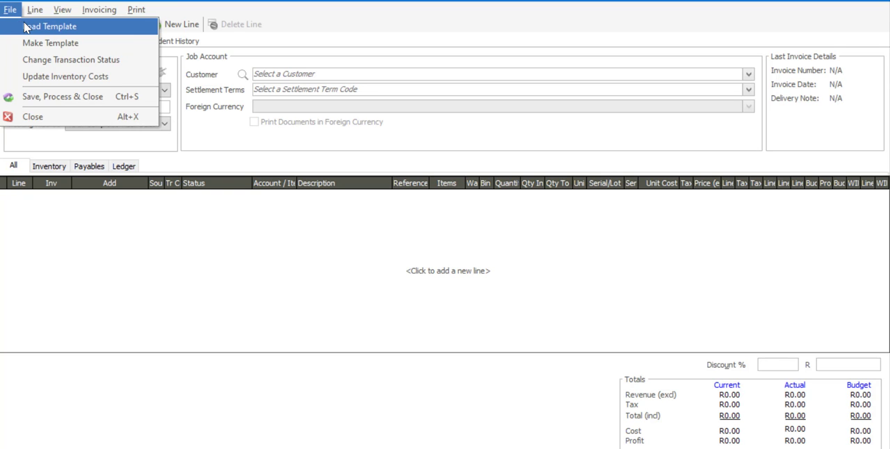
left_click(50, 26)
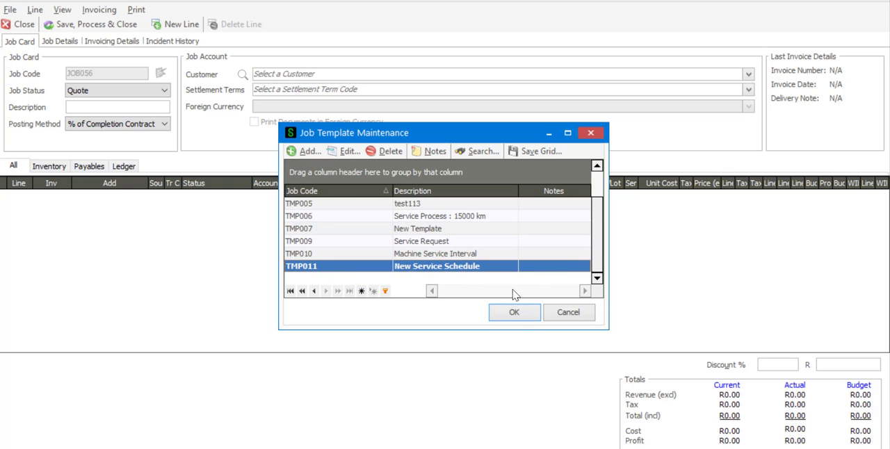
left_click(514, 312)
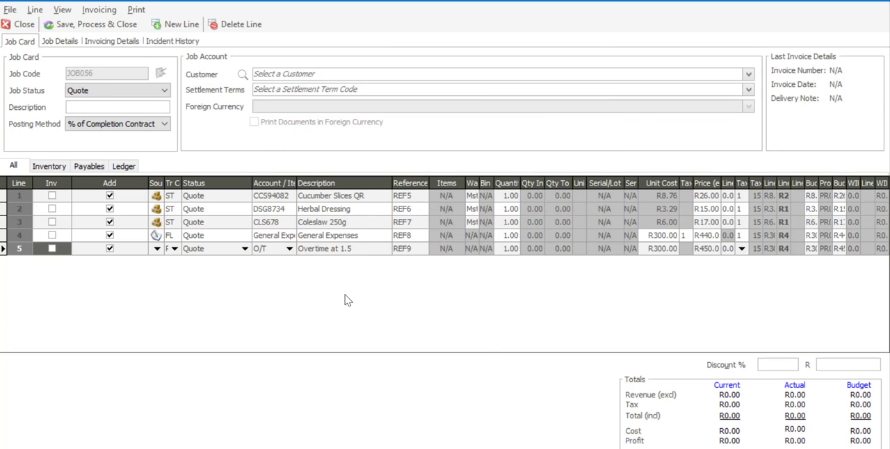